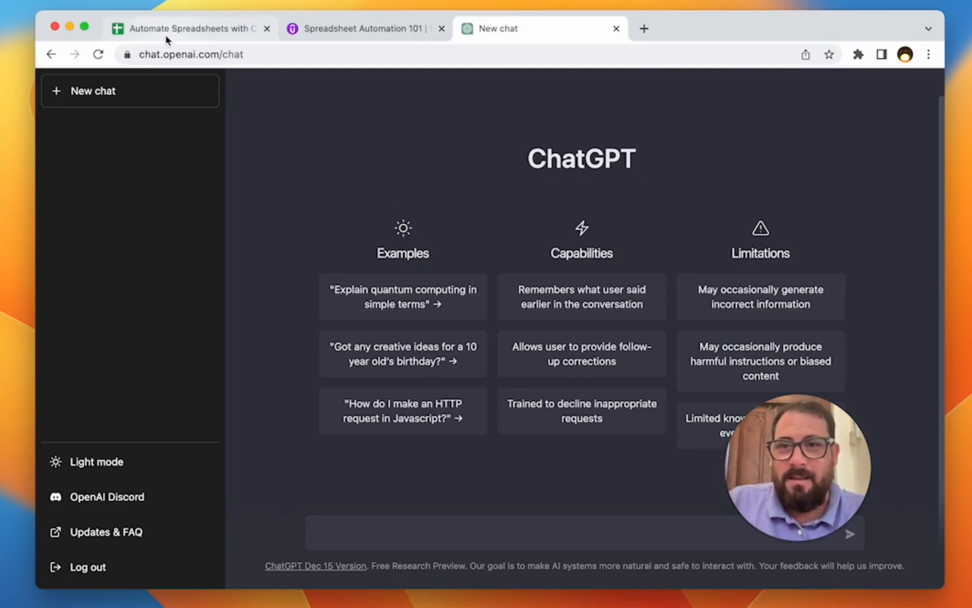
# Switch to the 'Automate Spreadsheets with ChatGPT' spreadsheet showing Header 1, Header 2 and Header 3
pyautogui.click(192, 29)
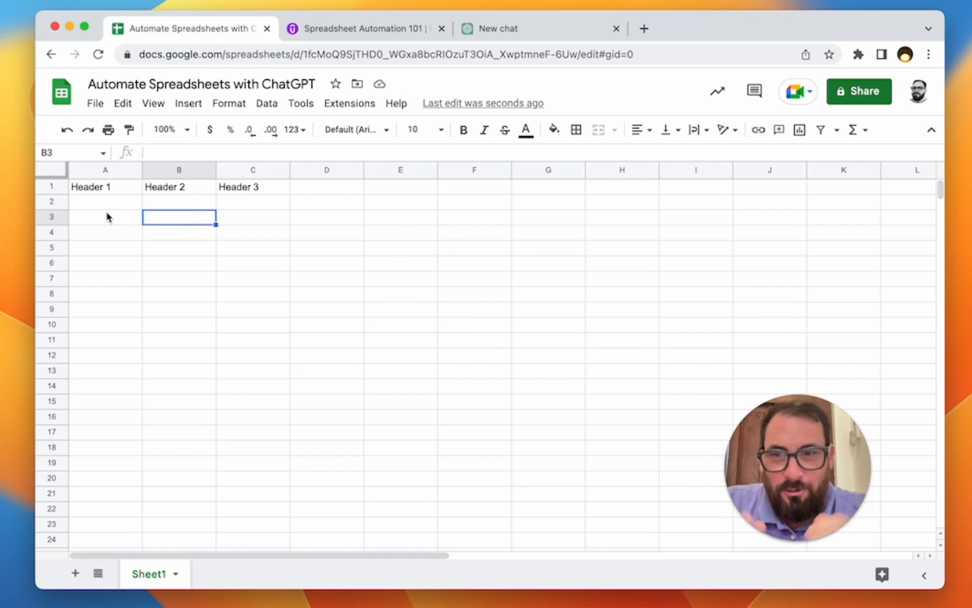
pyautogui.moveTo(114, 213)
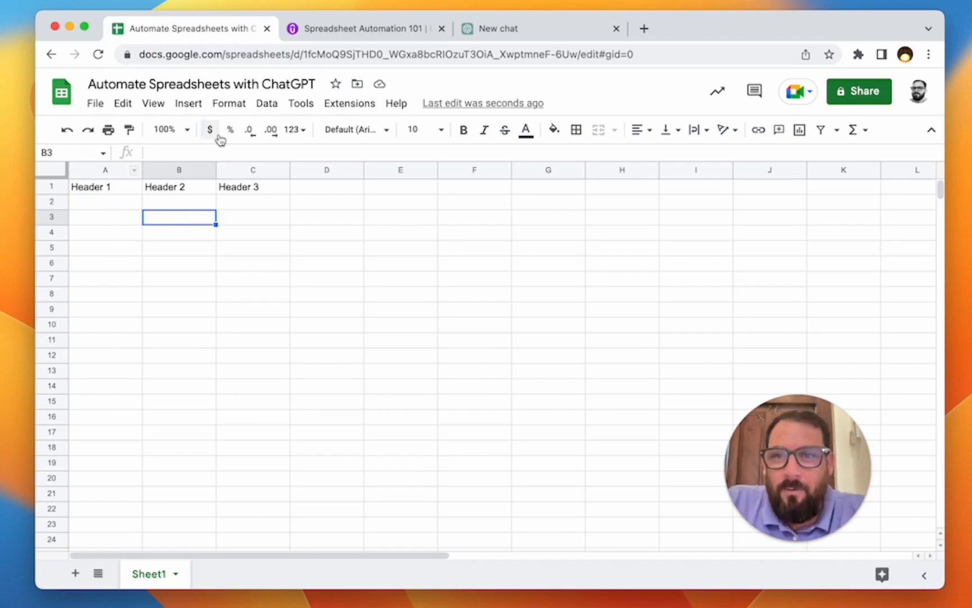
pyautogui.moveTo(172, 209)
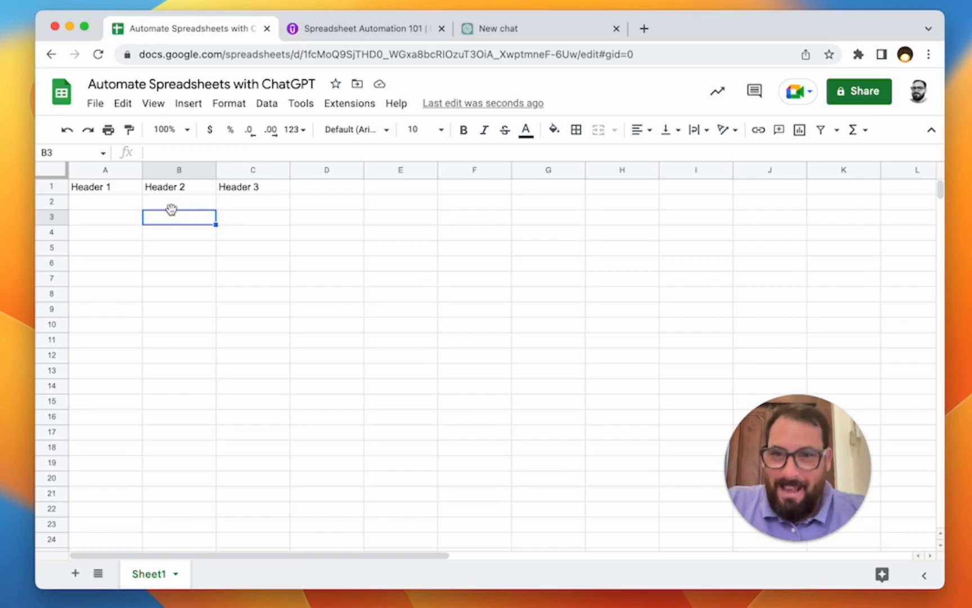
# Search the Marketplace for tinysheets and admin-install Tiny Sheets for the whole organization
pyautogui.click(349, 103)
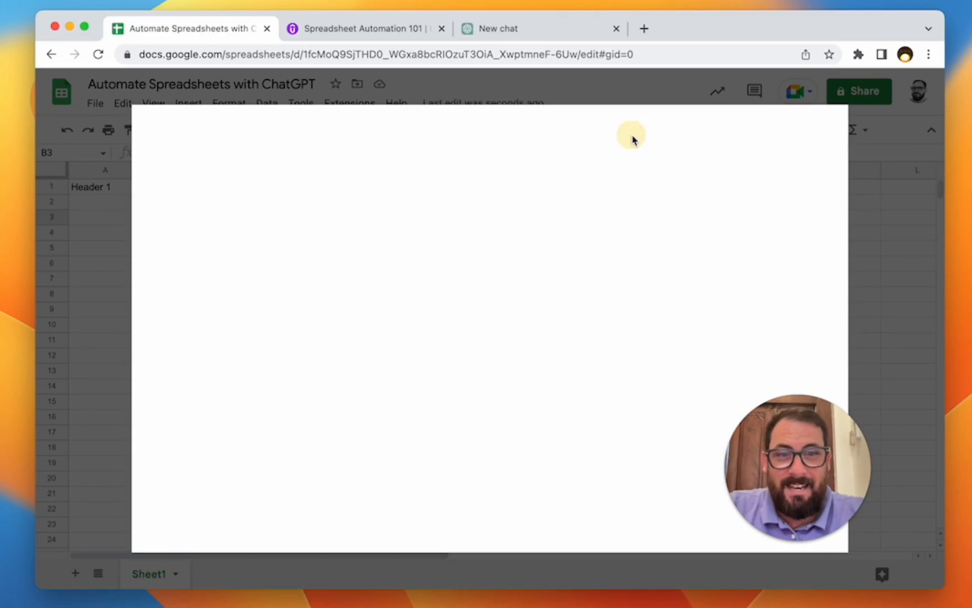
pyautogui.moveTo(570, 306)
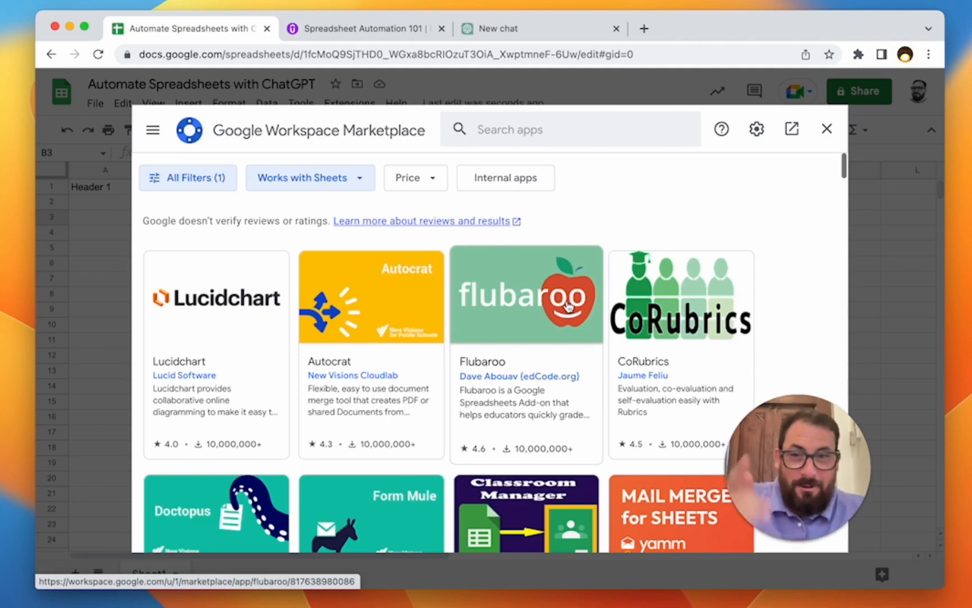
pyautogui.moveTo(545, 185)
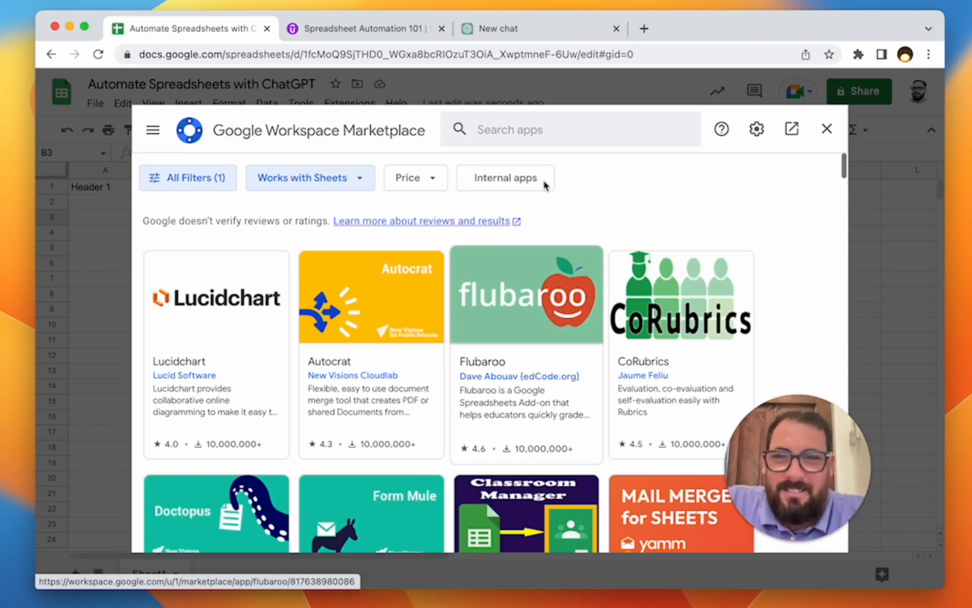
pyautogui.write('tinysheets')
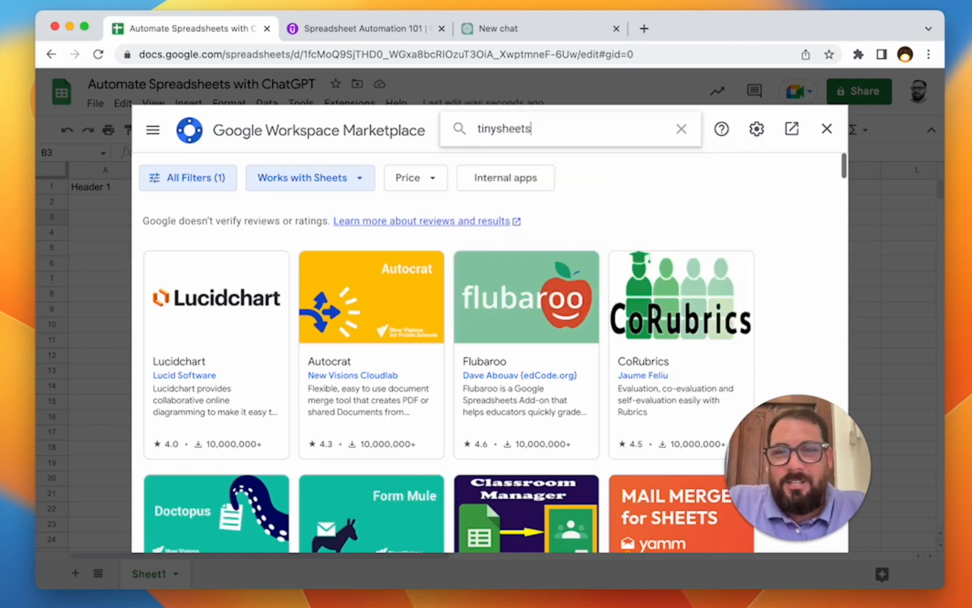
pyautogui.press('Enter')
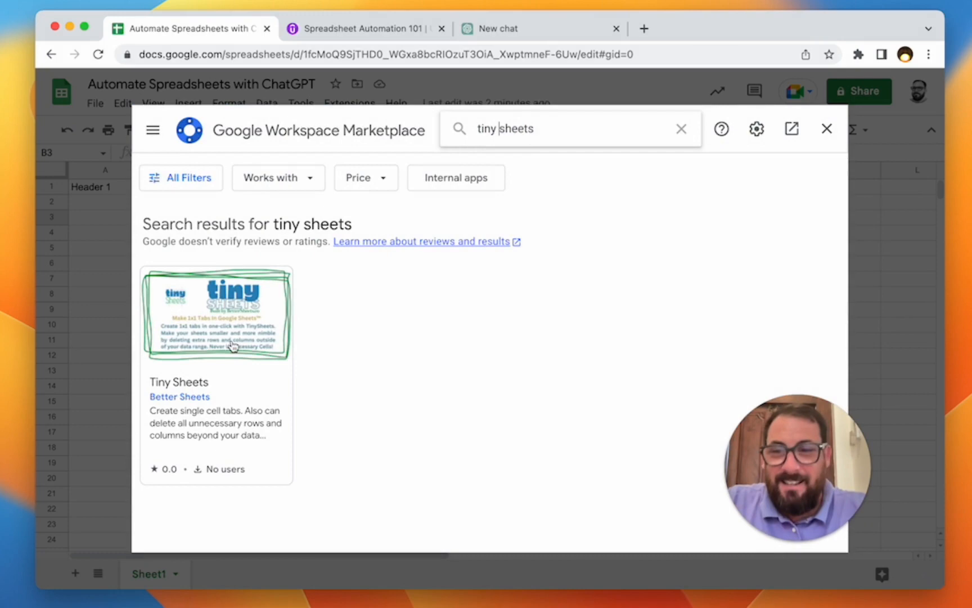
pyautogui.click(217, 313)
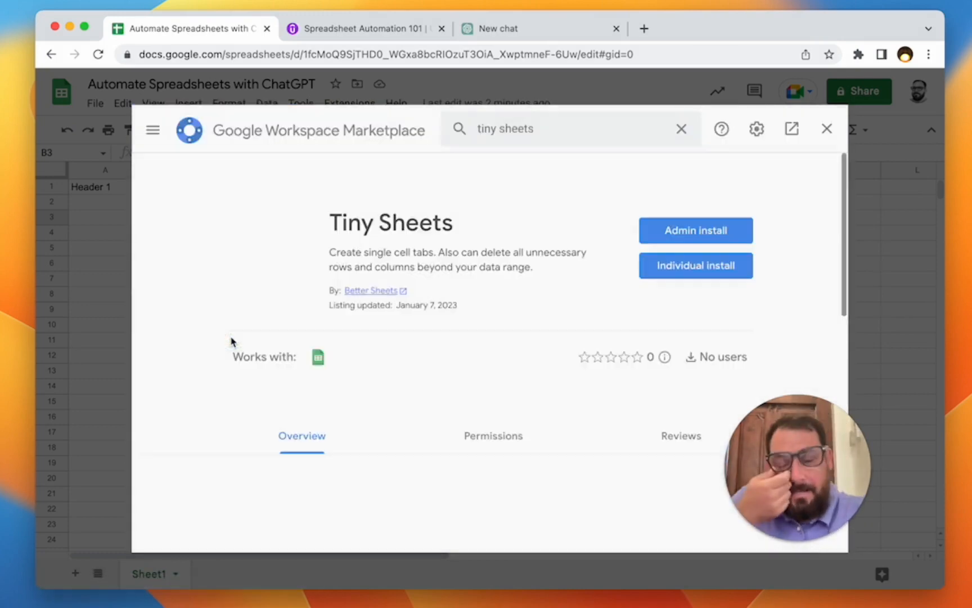
pyautogui.click(695, 230)
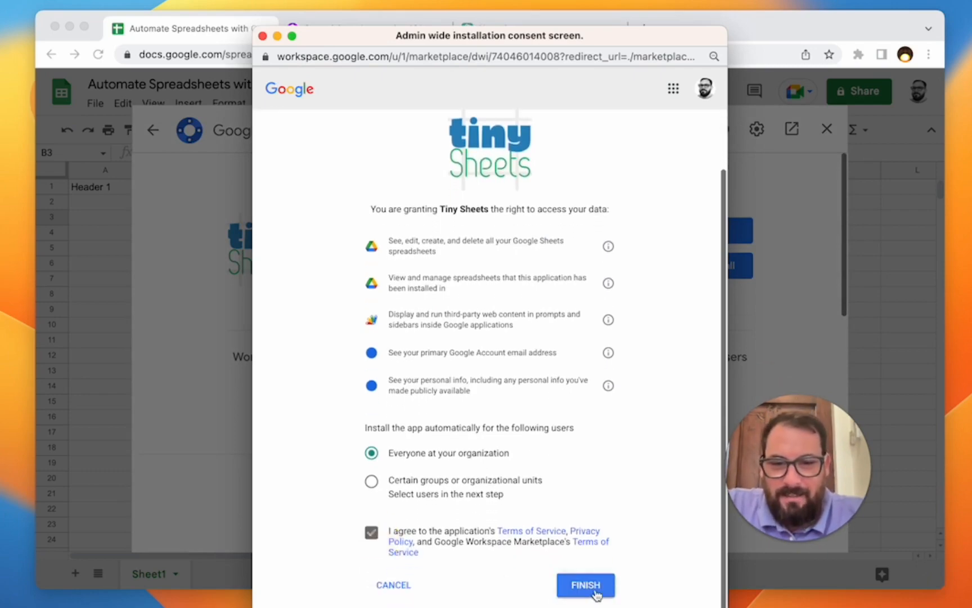
pyautogui.click(585, 584)
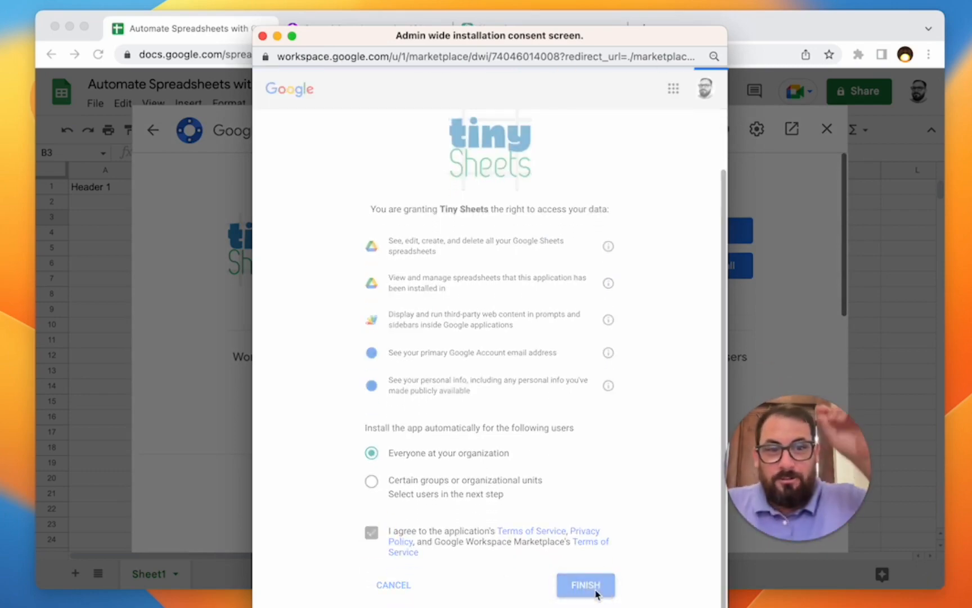
pyautogui.click(585, 584)
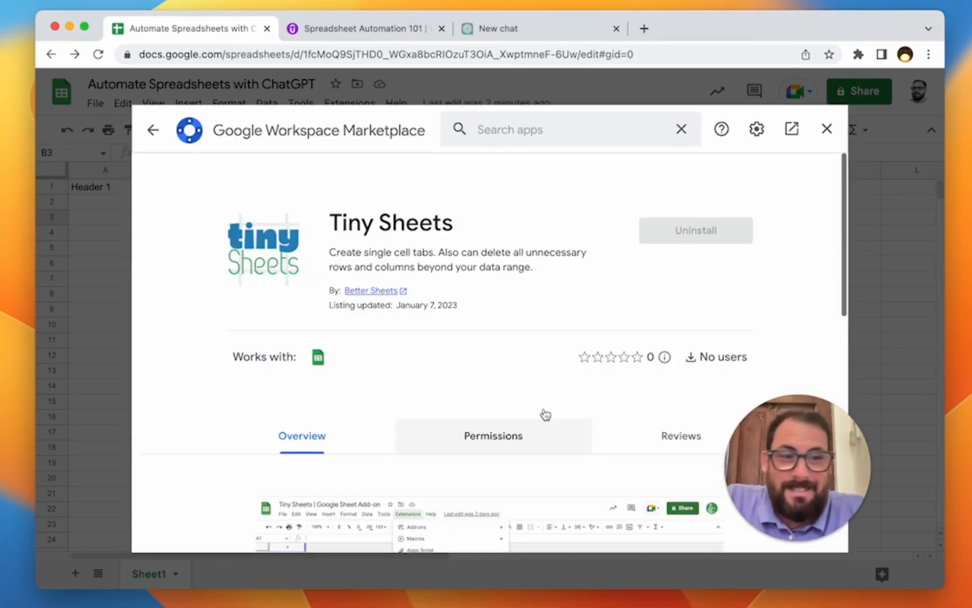
pyautogui.moveTo(79, 215)
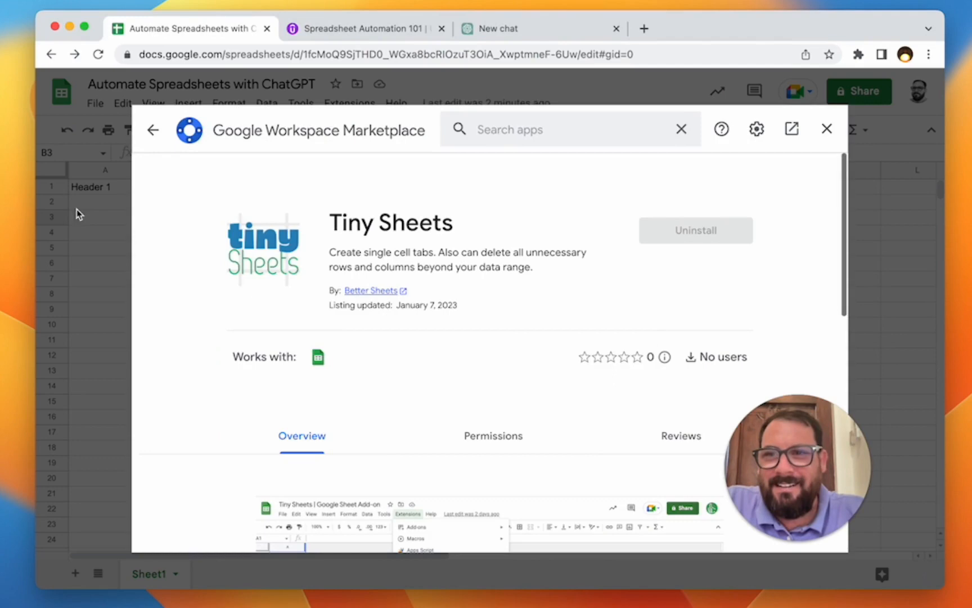
# Run Tiny Sheets' Delete Rows/Columns outside of Data, enter Data 1 under Header 1, then go to ChatGPT
pyautogui.click(349, 103)
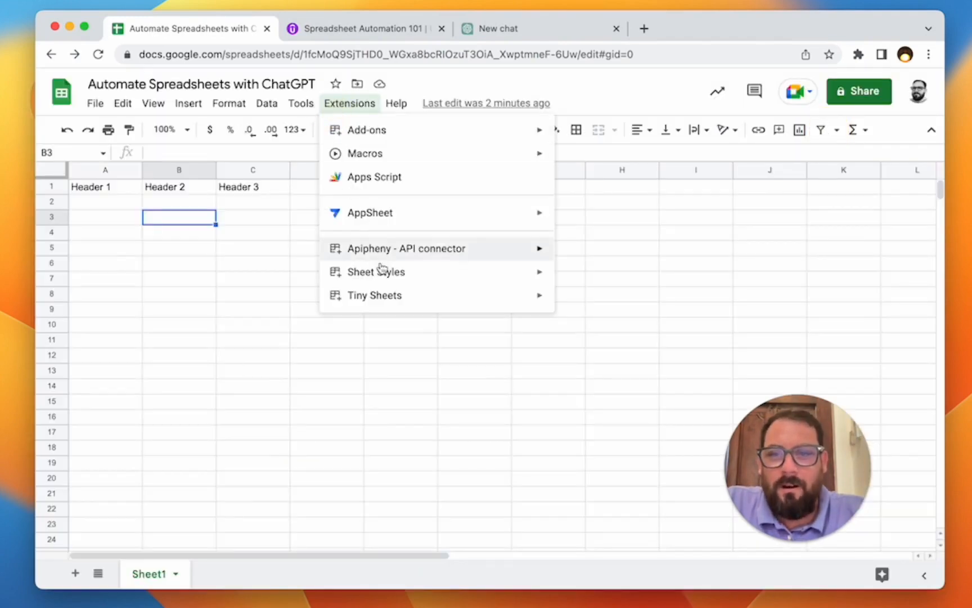
pyautogui.moveTo(375, 294)
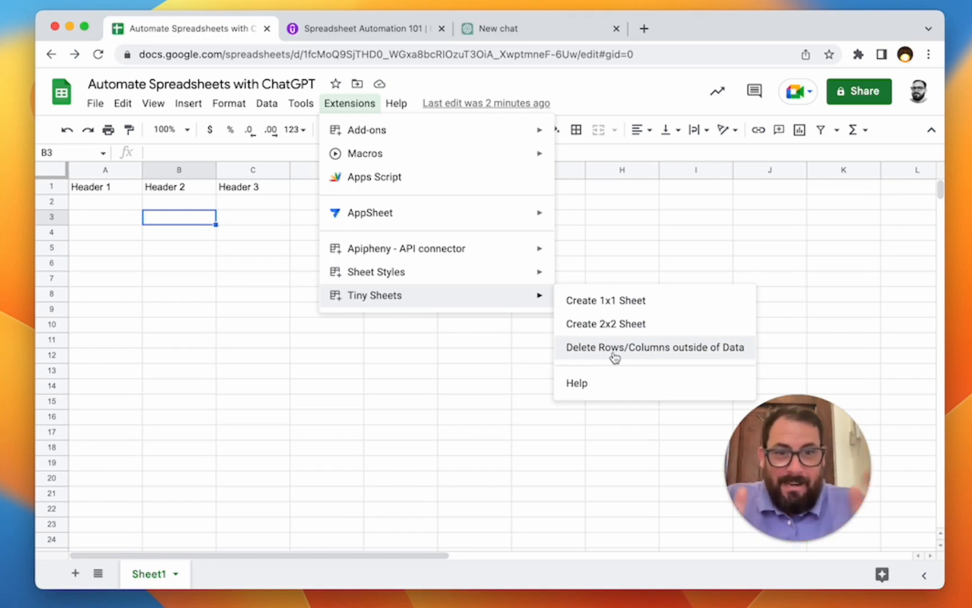
pyautogui.click(654, 346)
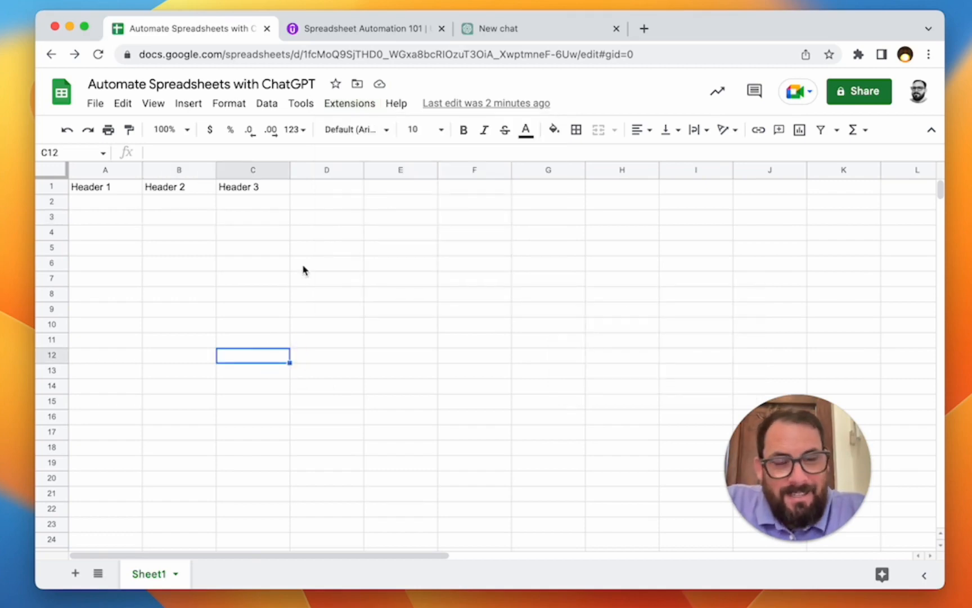
pyautogui.moveTo(305, 268)
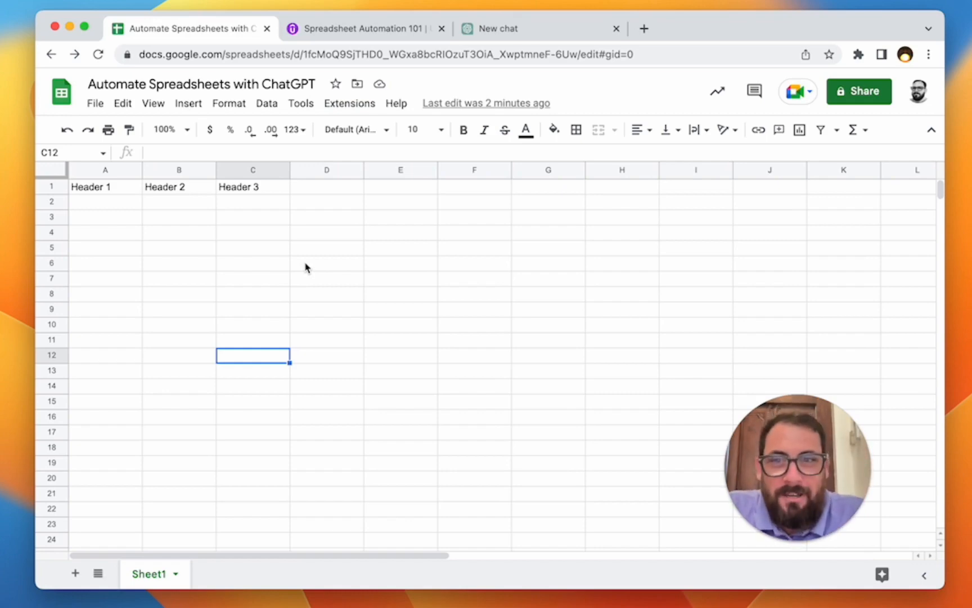
pyautogui.moveTo(235, 245)
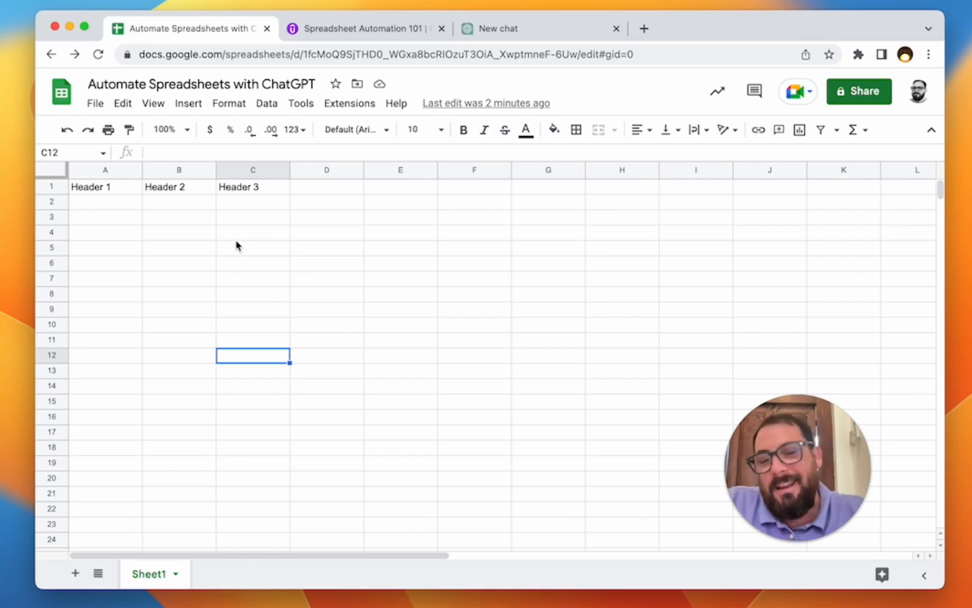
pyautogui.click(327, 187)
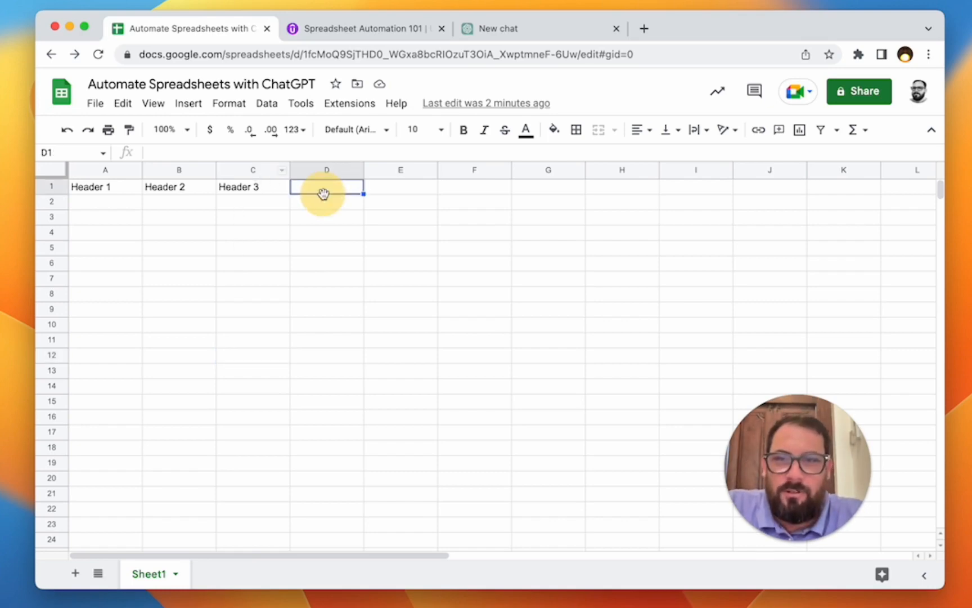
pyautogui.write('Data 1')
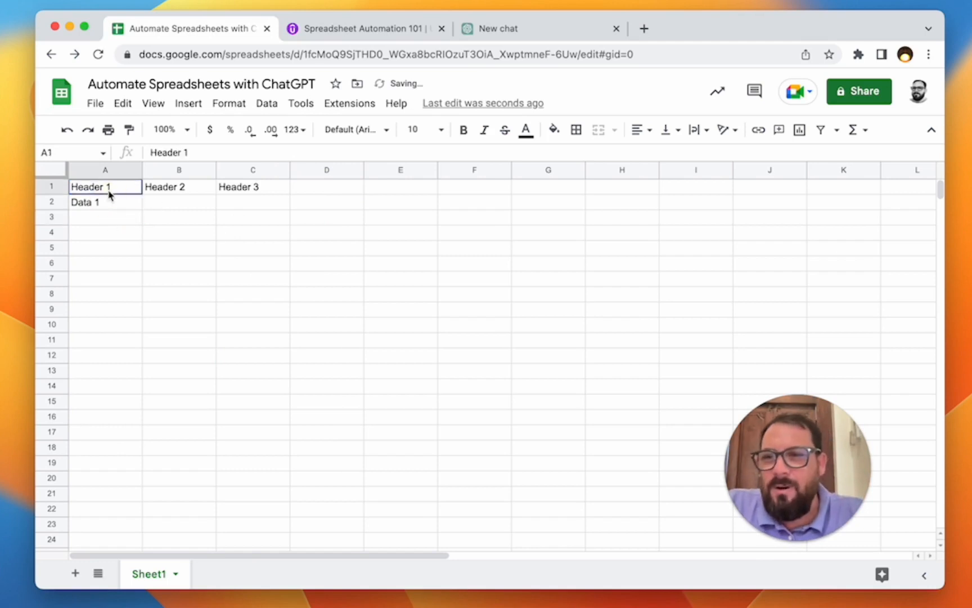
pyautogui.moveTo(105, 187); pyautogui.dragTo(105, 232)
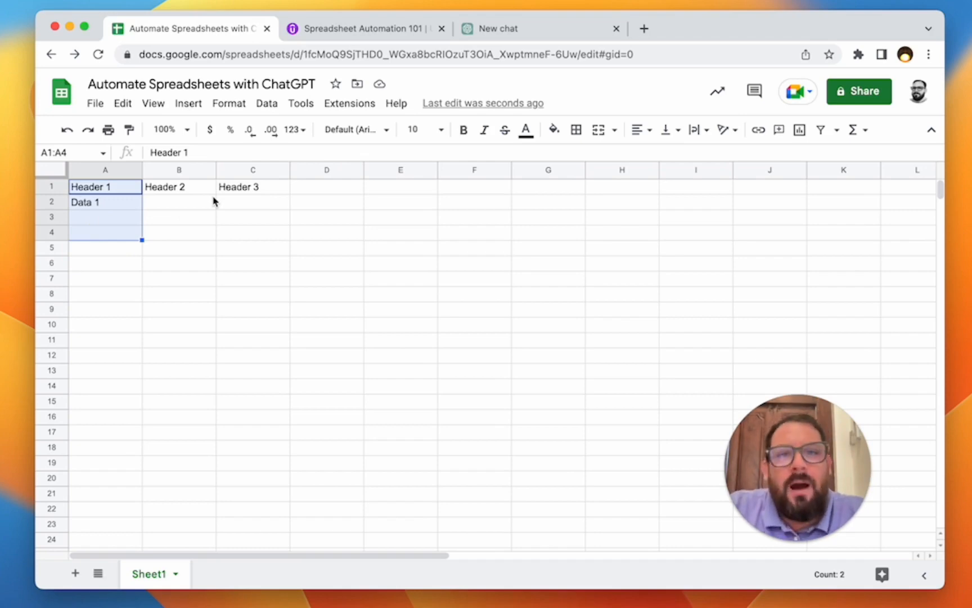
pyautogui.click(252, 201)
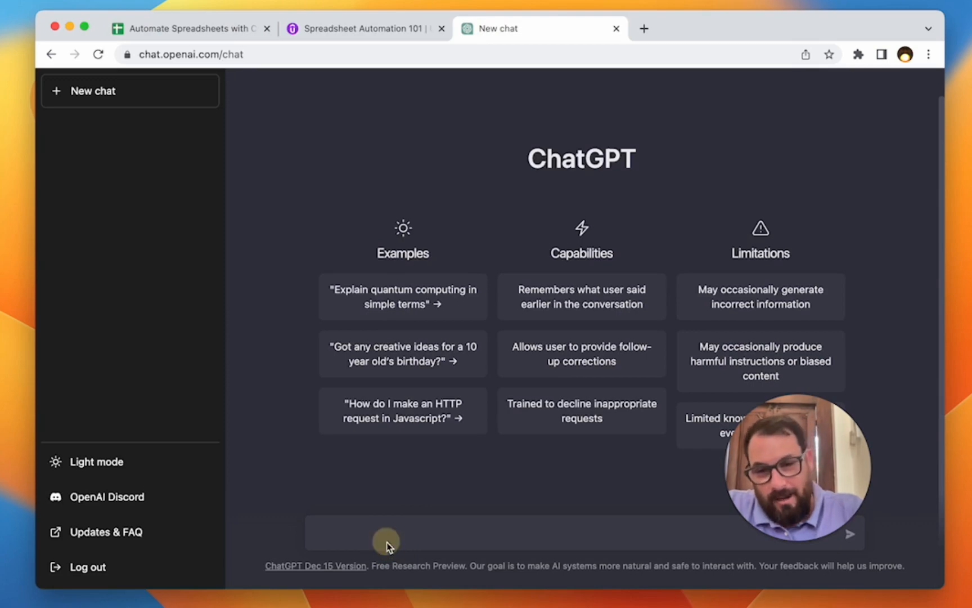
# Ask ChatGPT to write a Google Apps Script deleting all empty rows and columns
pyautogui.click(385, 534)
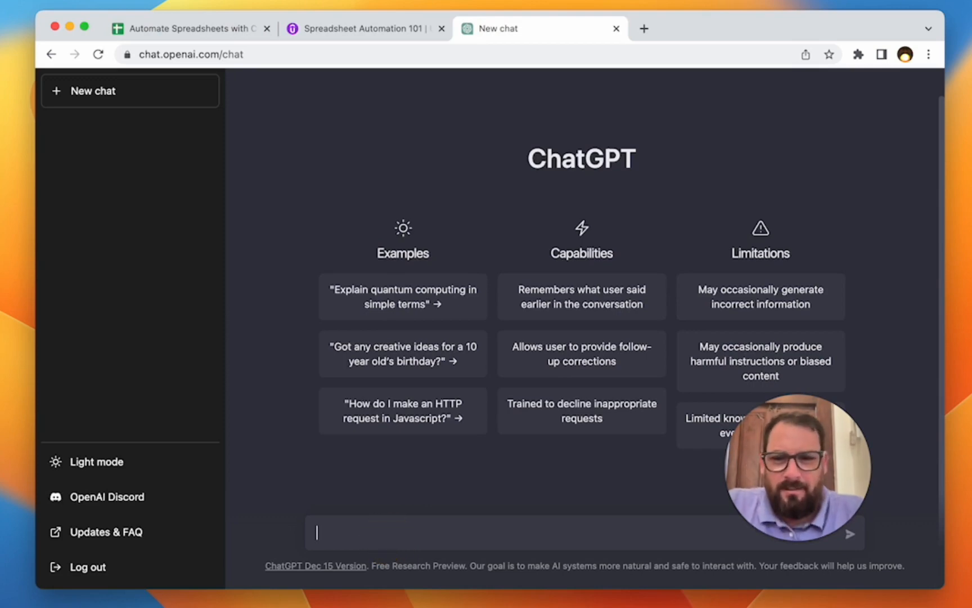
pyautogui.write('write a google')
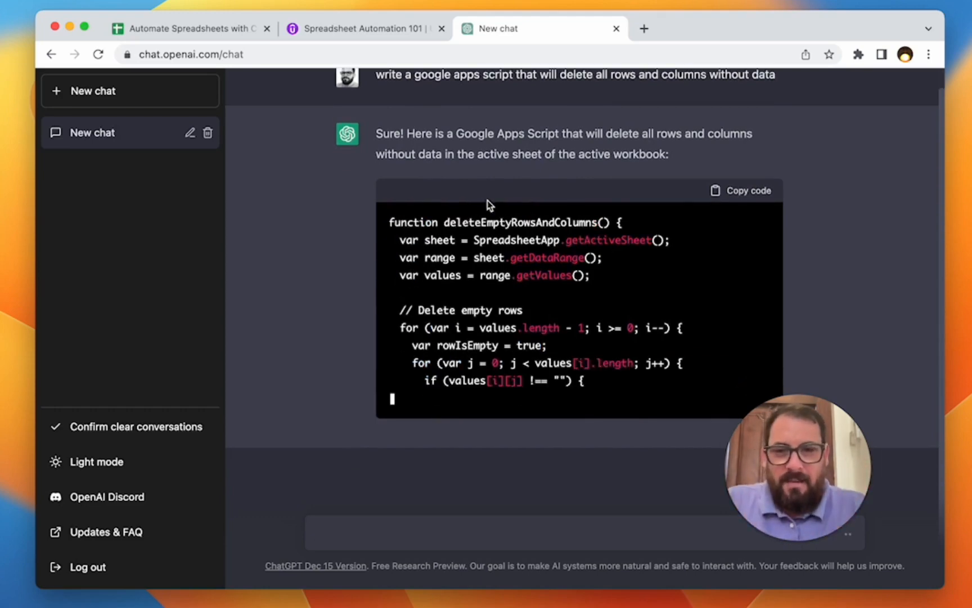
pyautogui.scroll(-3)
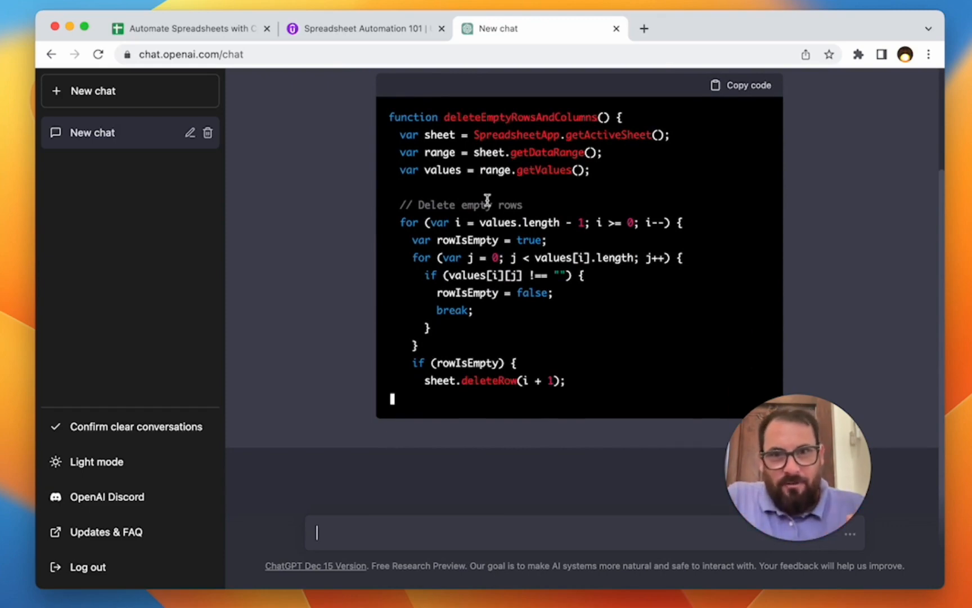
pyautogui.scroll(-3)
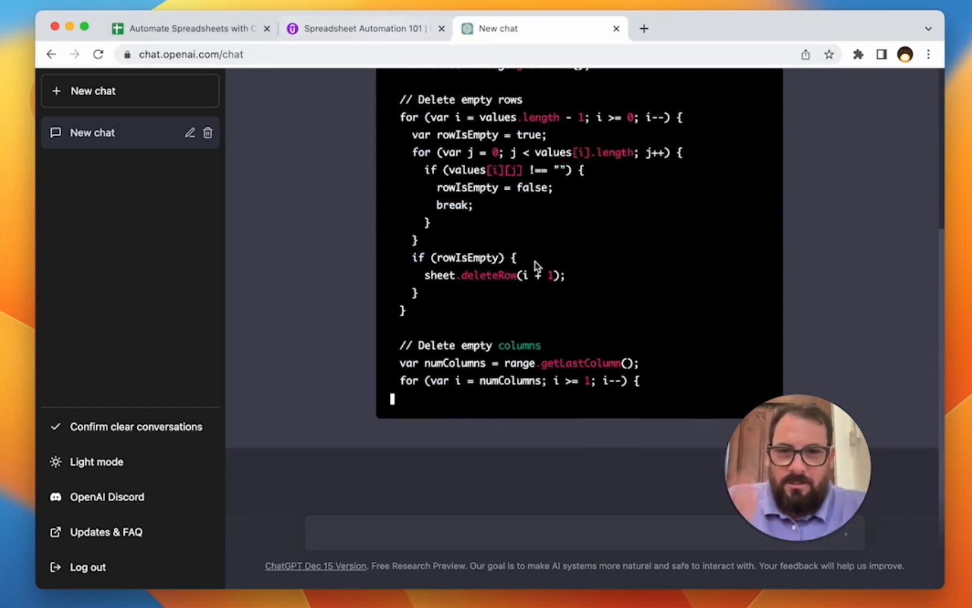
# Switch to the Spreadsheet Automation 101 Udemy course page with its lecture list
pyautogui.click(363, 29)
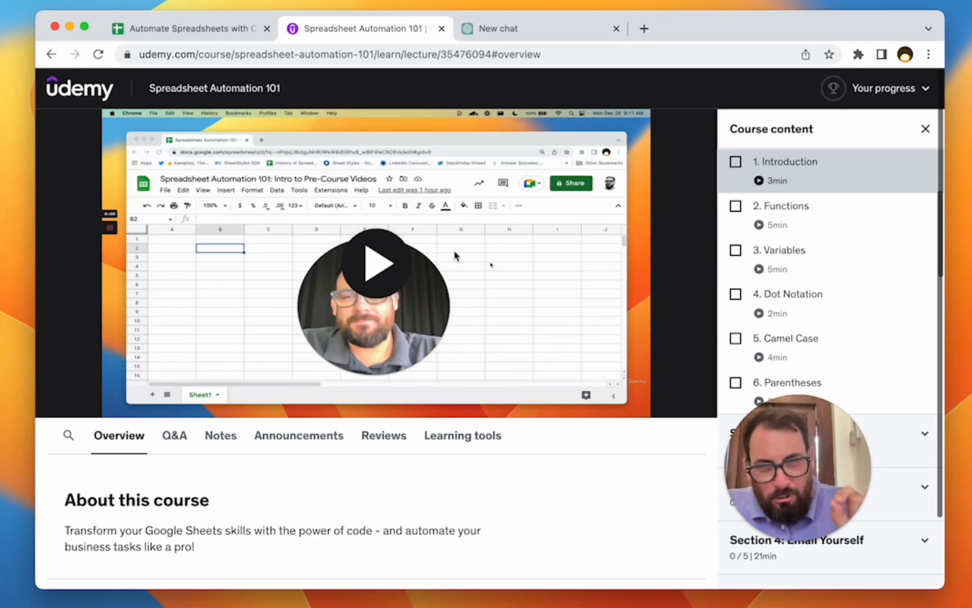
# Return to ChatGPT and review the generated deleteEmptyRowsAndColumns function
pyautogui.click(539, 29)
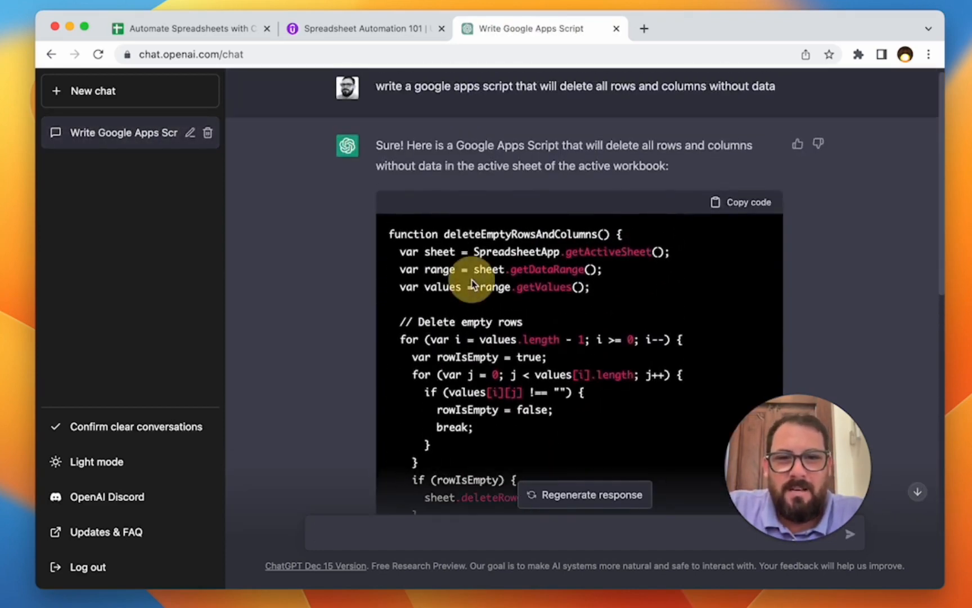
pyautogui.scroll(-3)
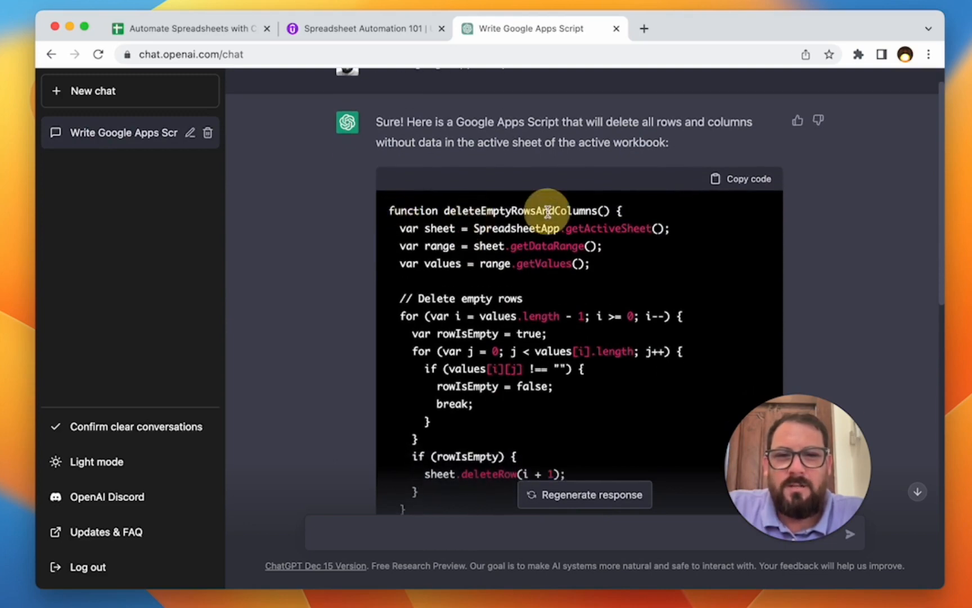
pyautogui.doubleClick(520, 211)
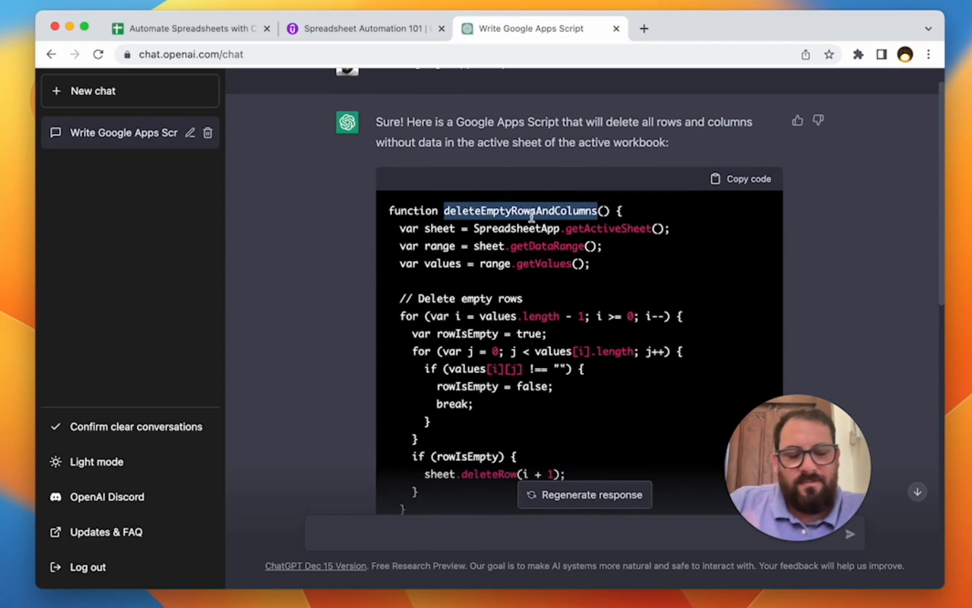
pyautogui.moveTo(510, 224)
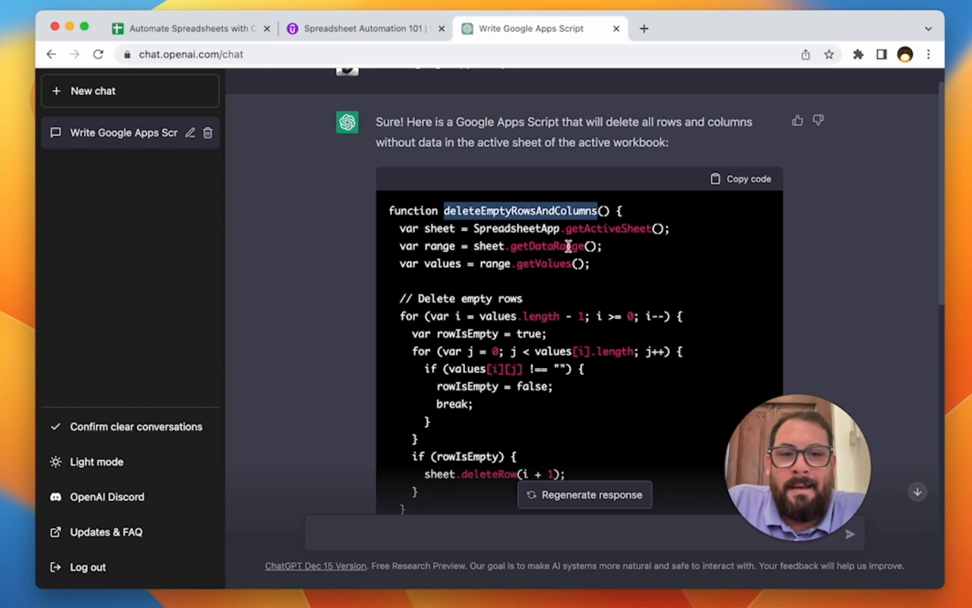
pyautogui.moveTo(614, 259)
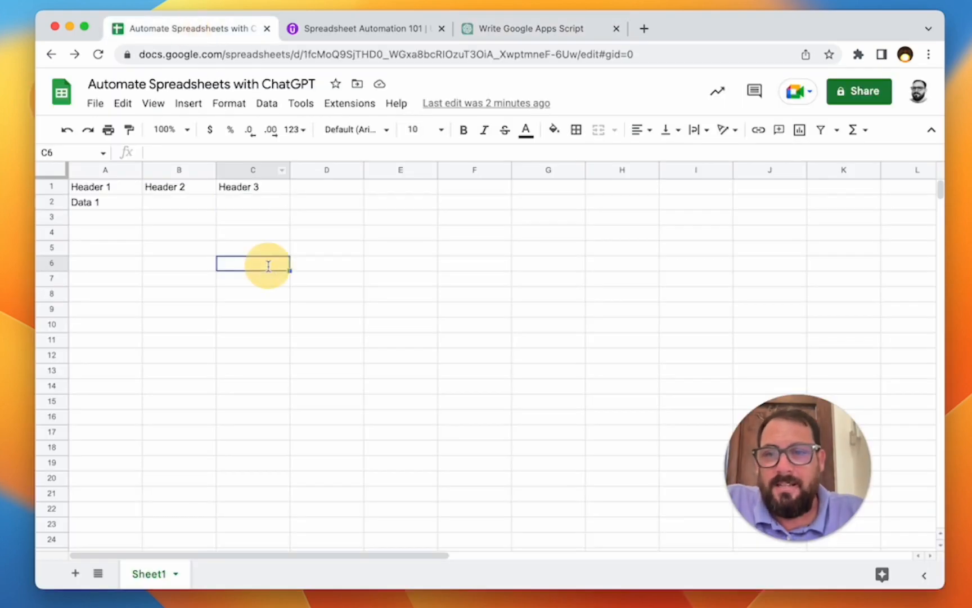
# Check the sample data around cell C3, then return to ChatGPT's script
pyautogui.write('=')
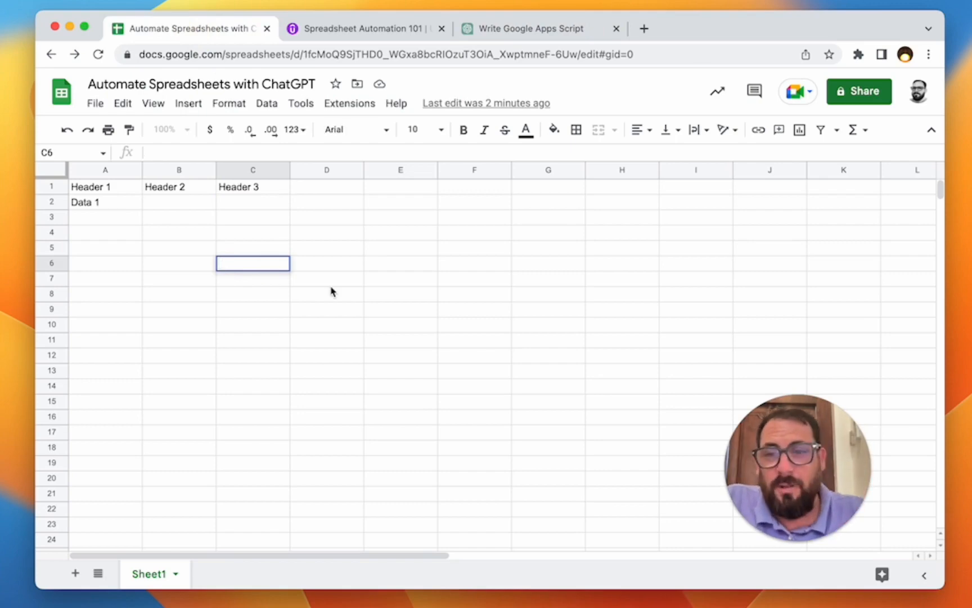
pyautogui.click(327, 278)
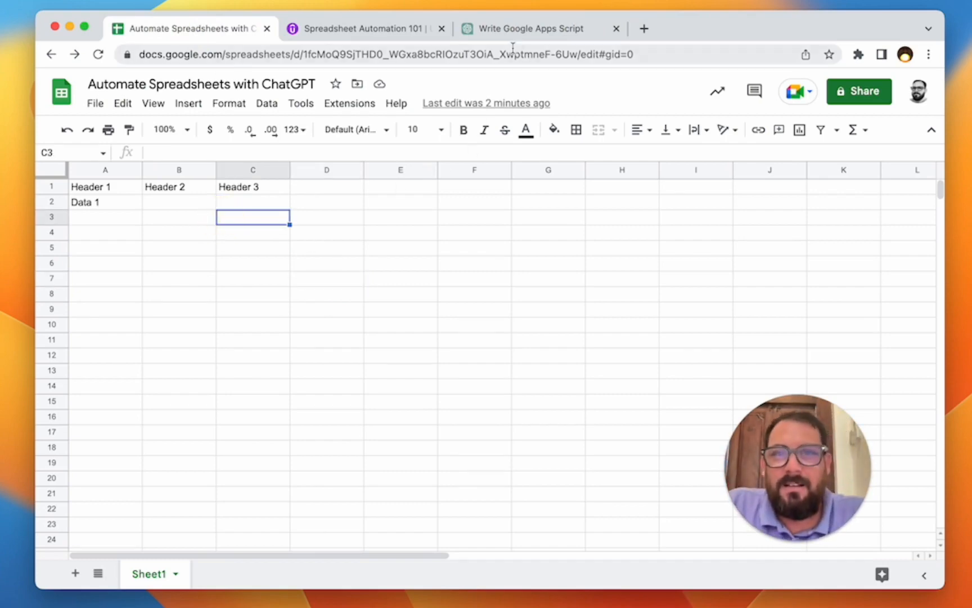
pyautogui.click(530, 29)
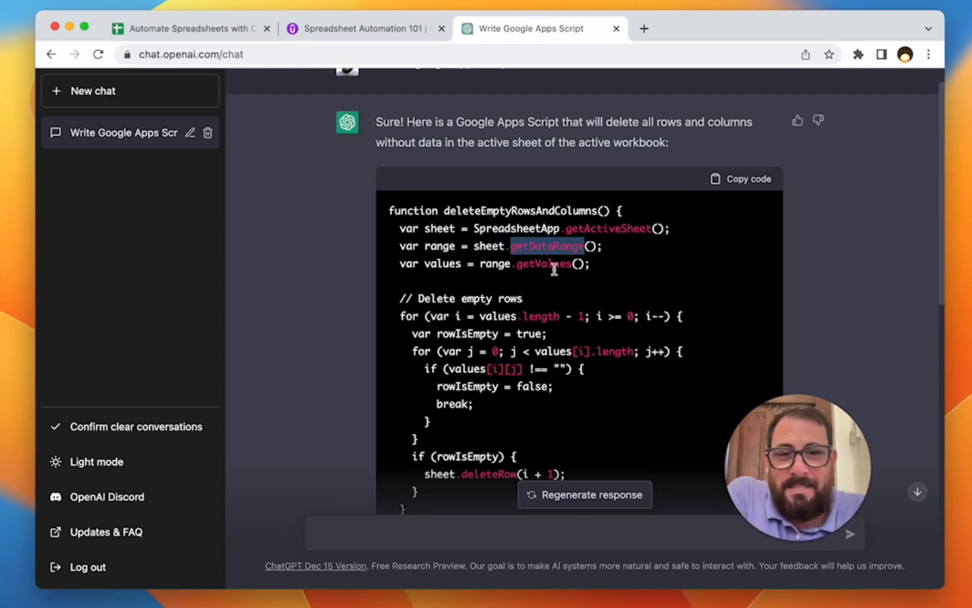
pyautogui.scroll(-3)
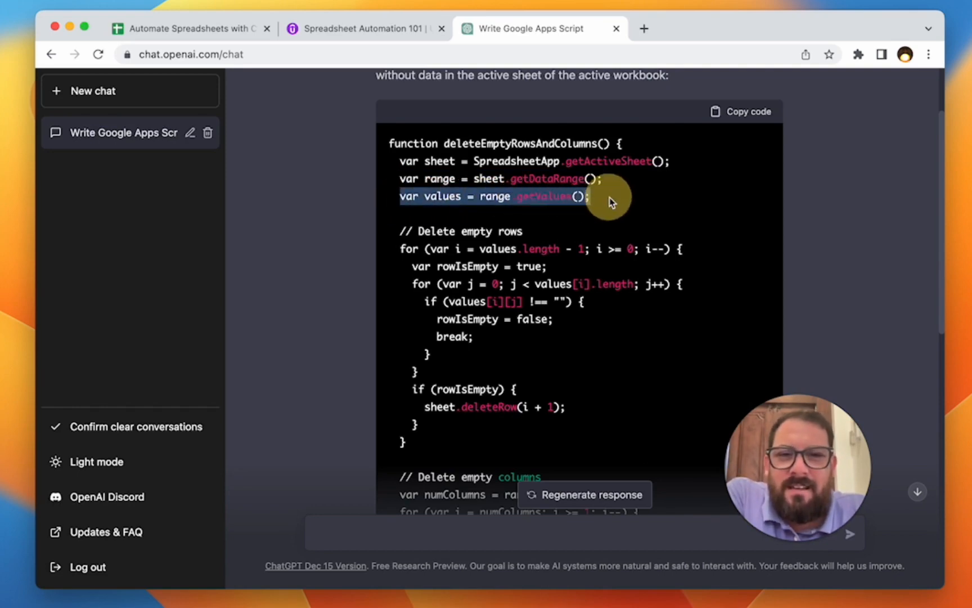
pyautogui.click(620, 205)
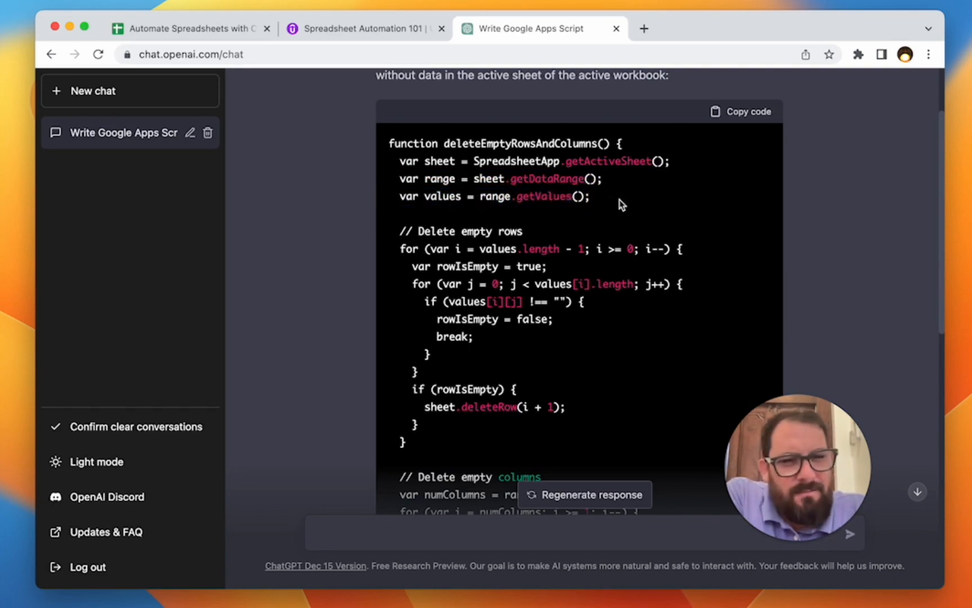
pyautogui.tripleClick(494, 196)
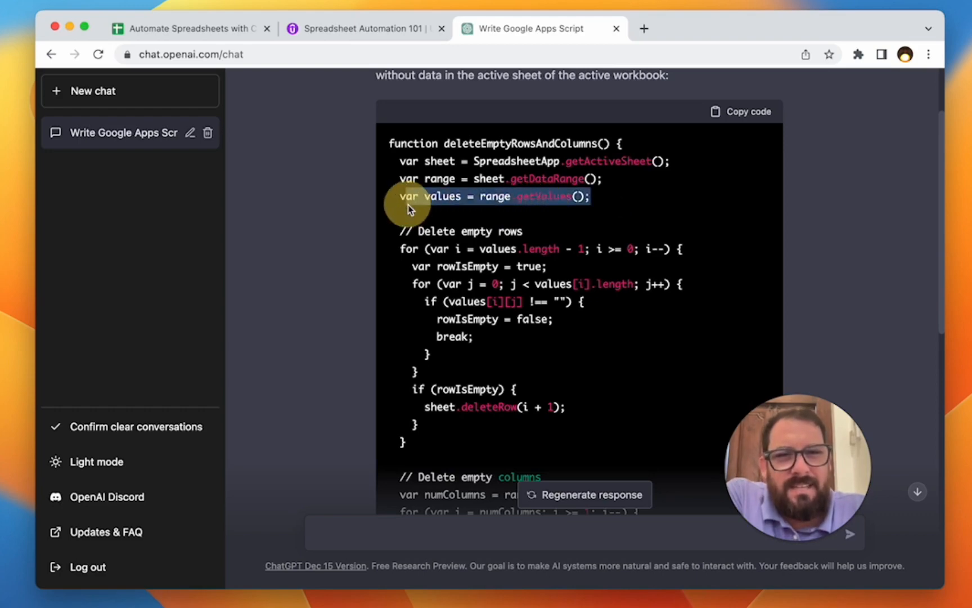
pyautogui.moveTo(608, 199)
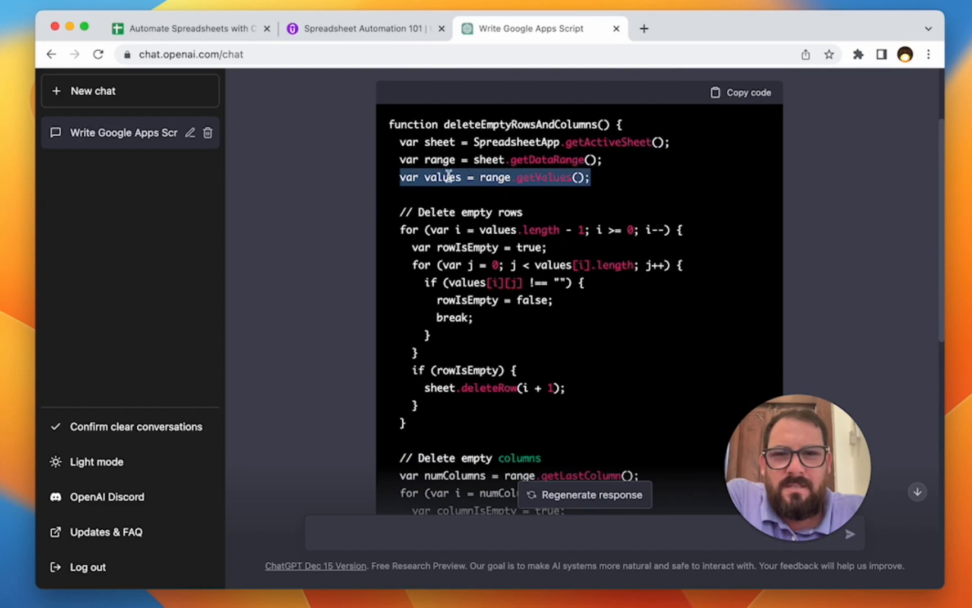
pyautogui.scroll(-3)
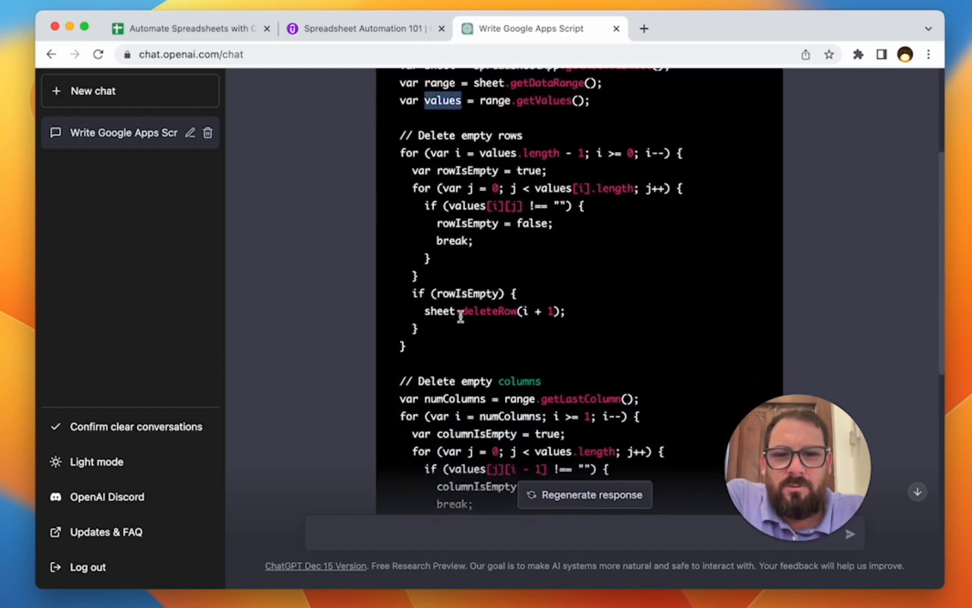
pyautogui.scroll(-3)
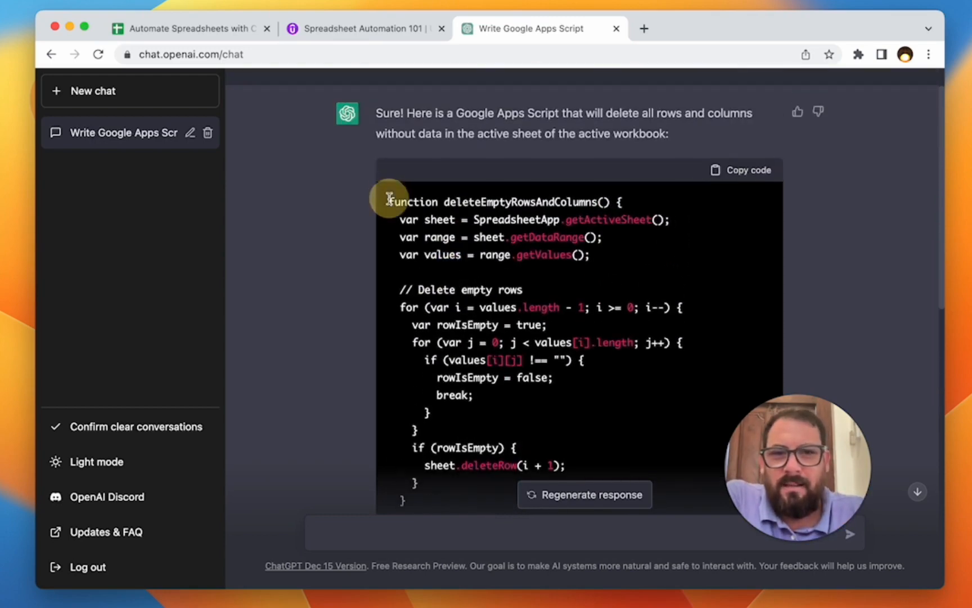
# Copy ChatGPT's script and create an Apps Script project from the spreadsheet's Extensions menu
pyautogui.click(742, 170)
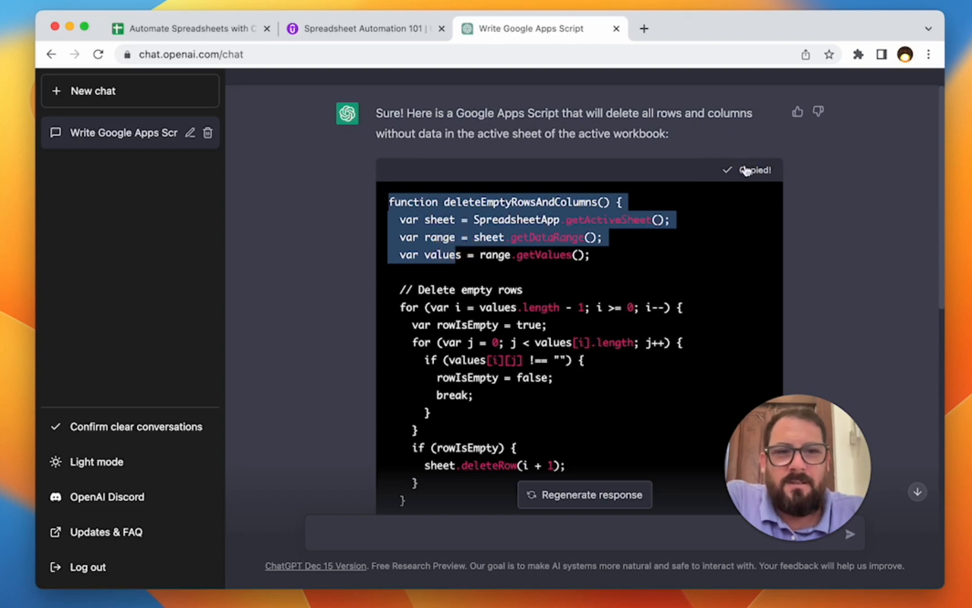
pyautogui.click(189, 29)
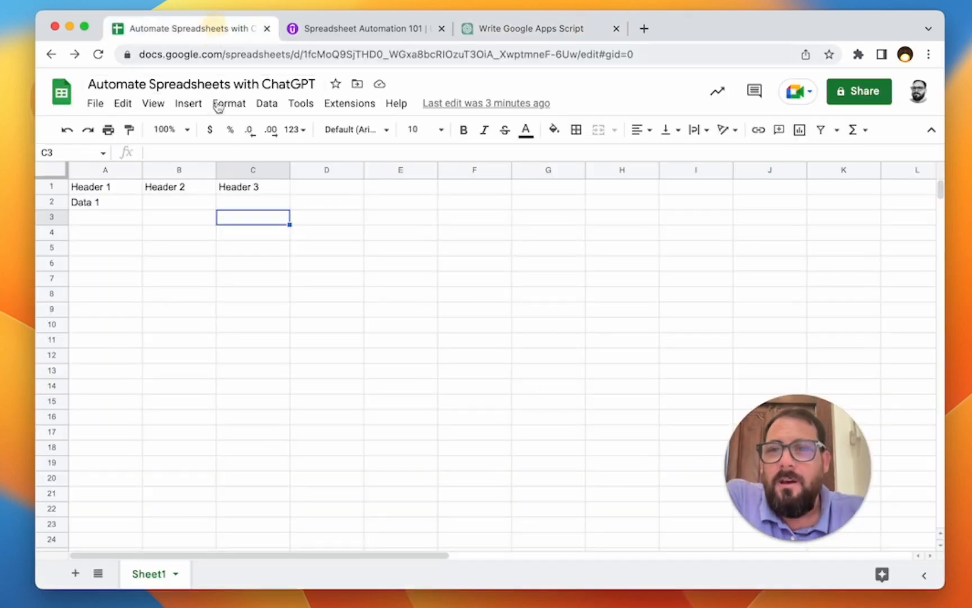
pyautogui.click(349, 103)
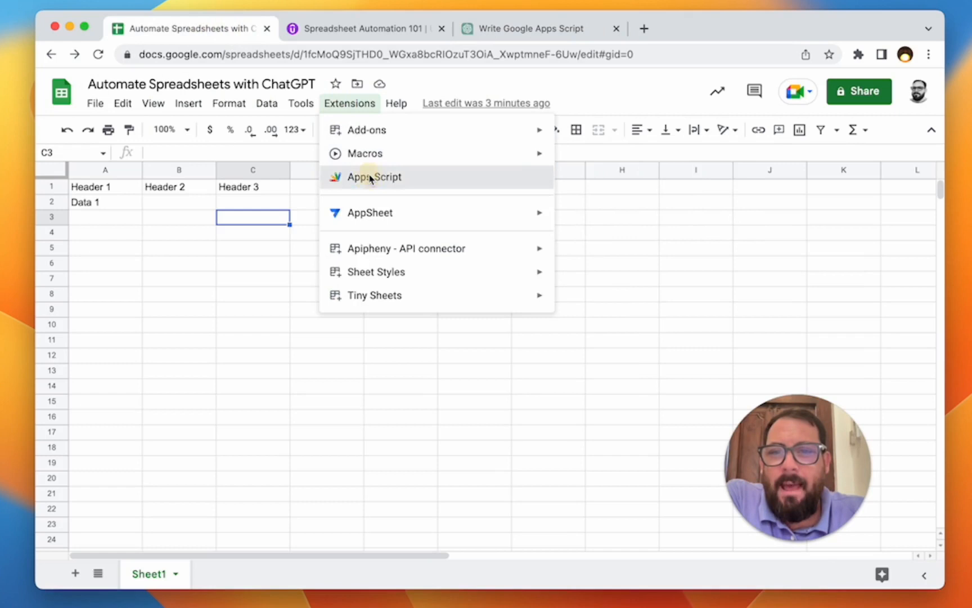
pyautogui.click(374, 177)
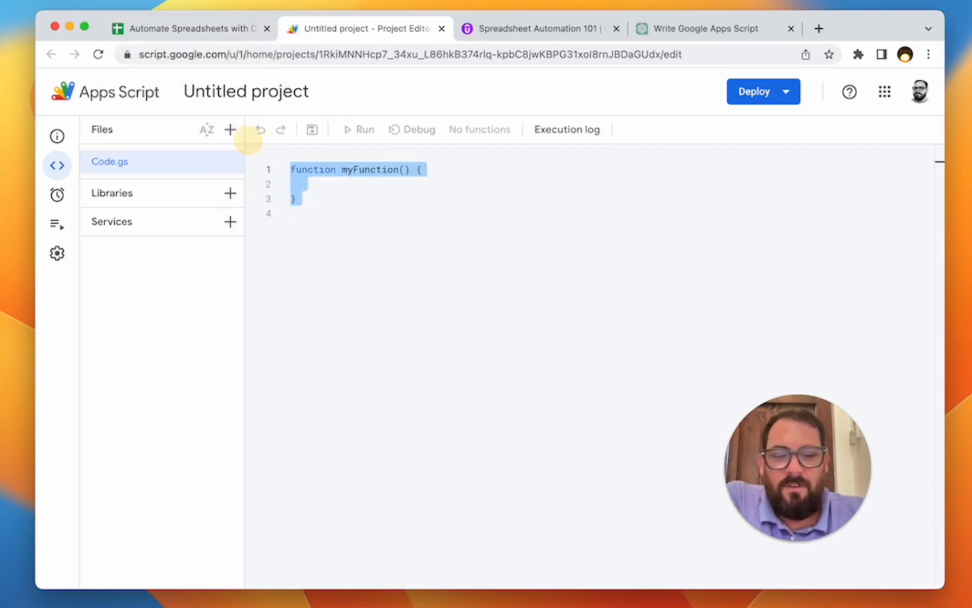
# Replace the placeholder function in Code.gs with the copied deleteEmptyRowsAndColumns script
pyautogui.press('Delete')
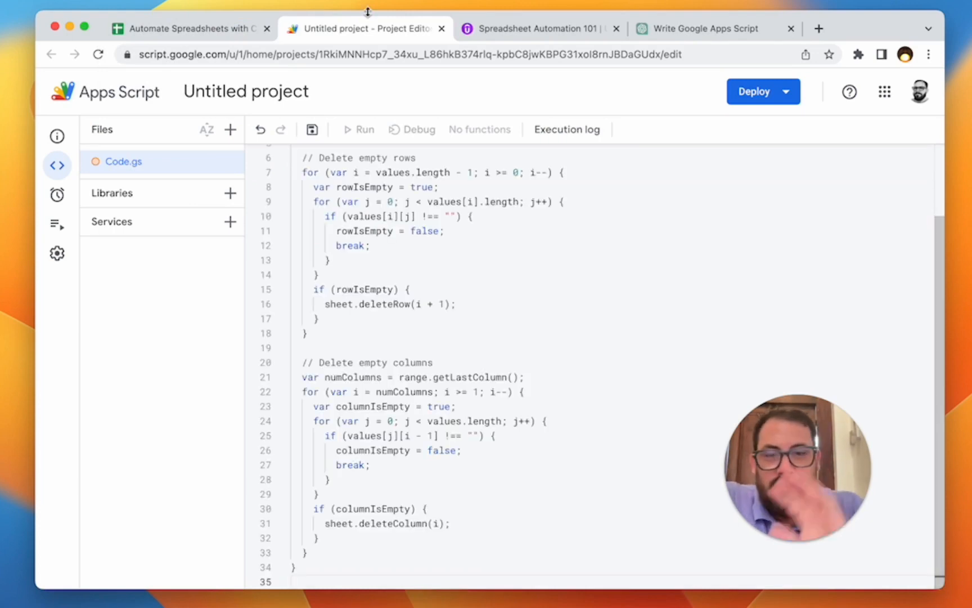
pyautogui.scroll(-3)
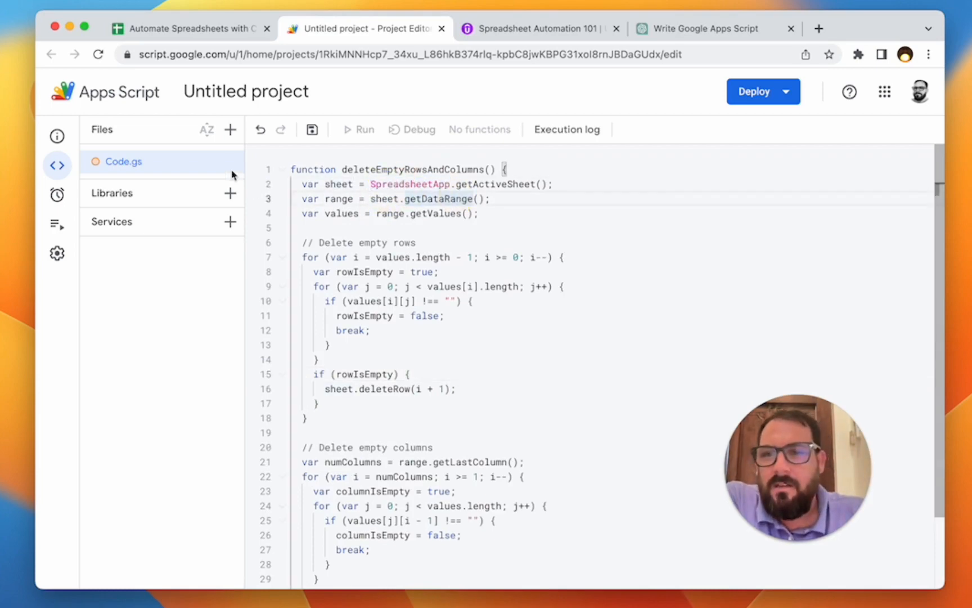
pyautogui.click(312, 129)
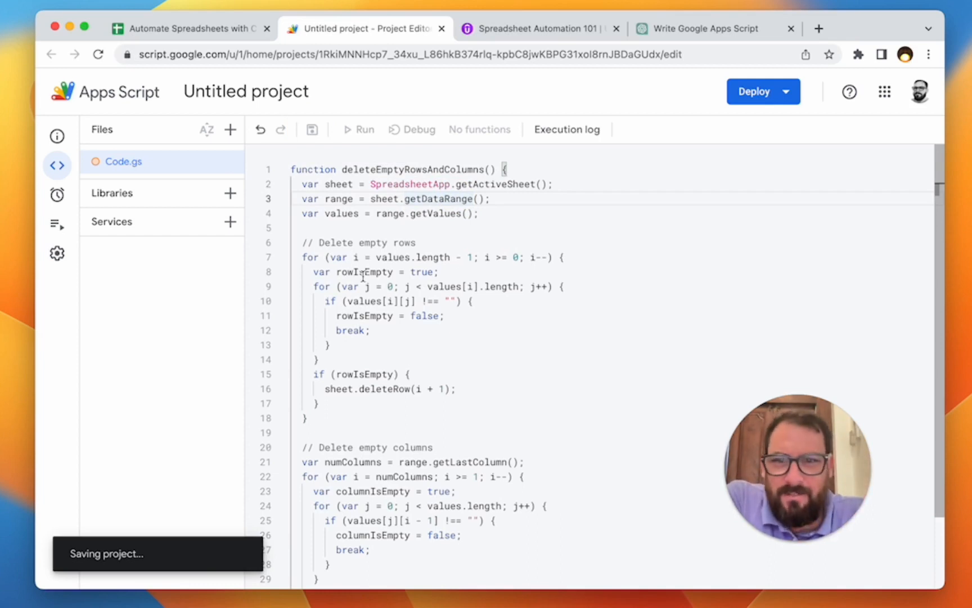
pyautogui.doubleClick(366, 242)
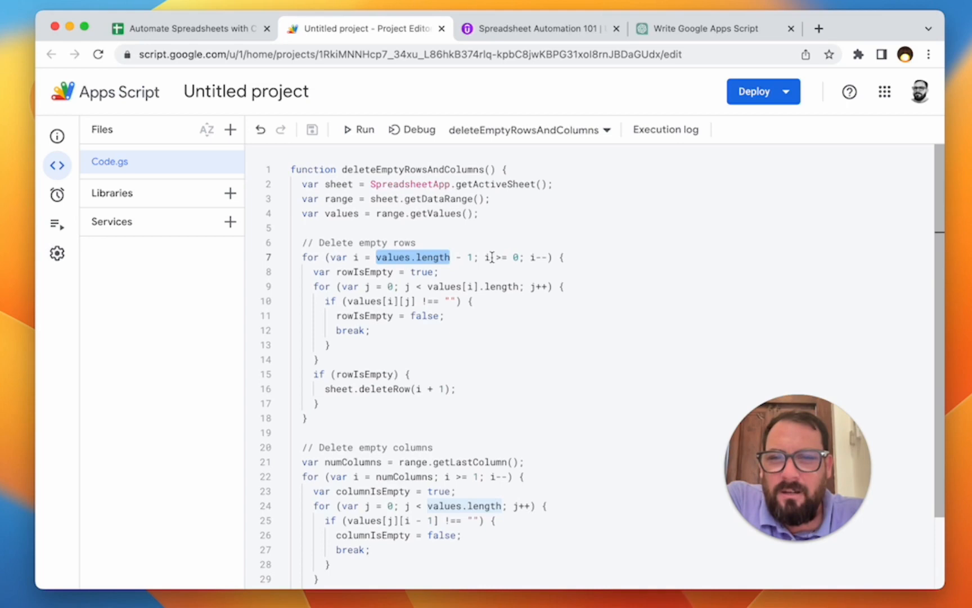
pyautogui.scroll(-3)
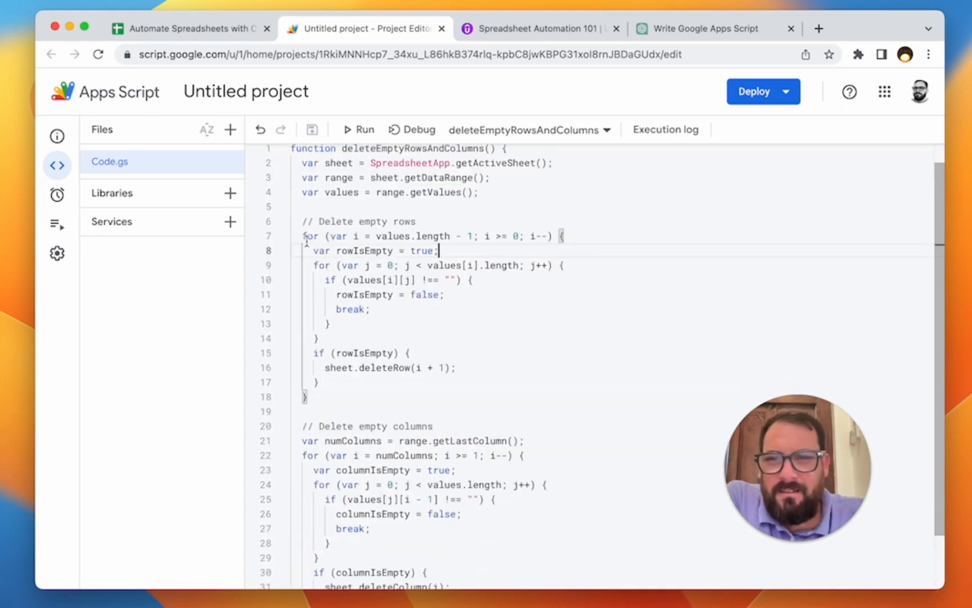
pyautogui.tripleClick(427, 236)
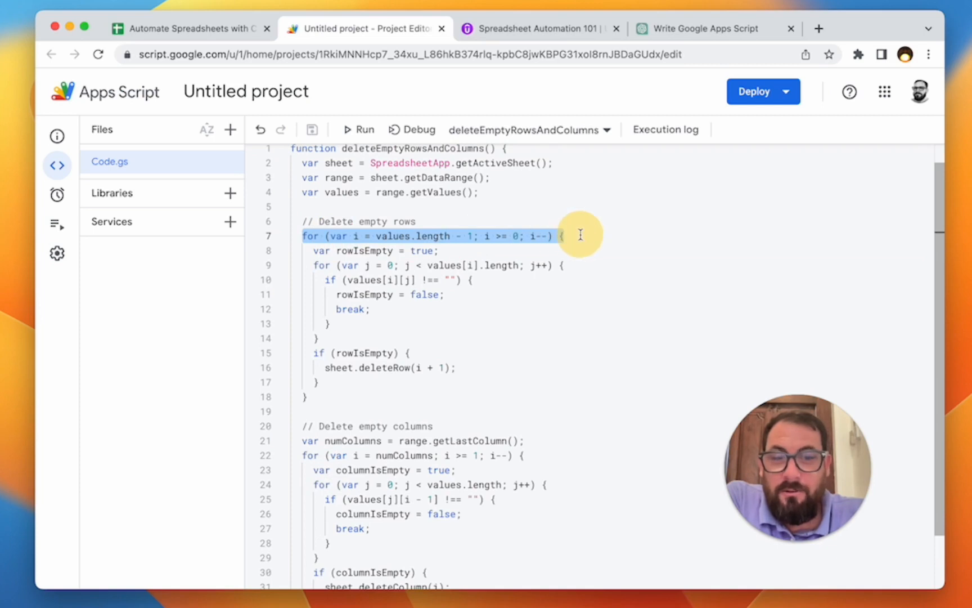
pyautogui.moveTo(488, 267)
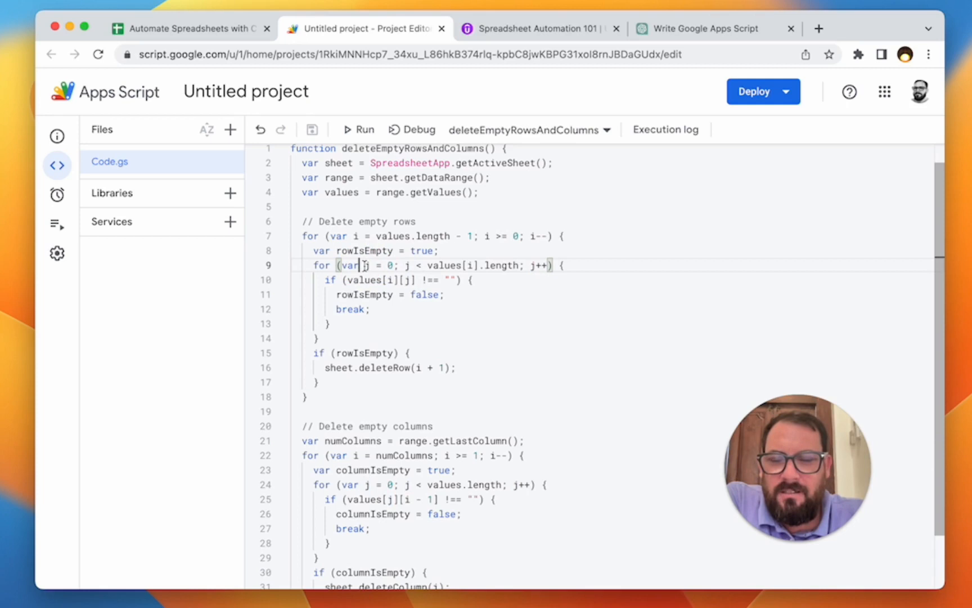
pyautogui.doubleClick(349, 265)
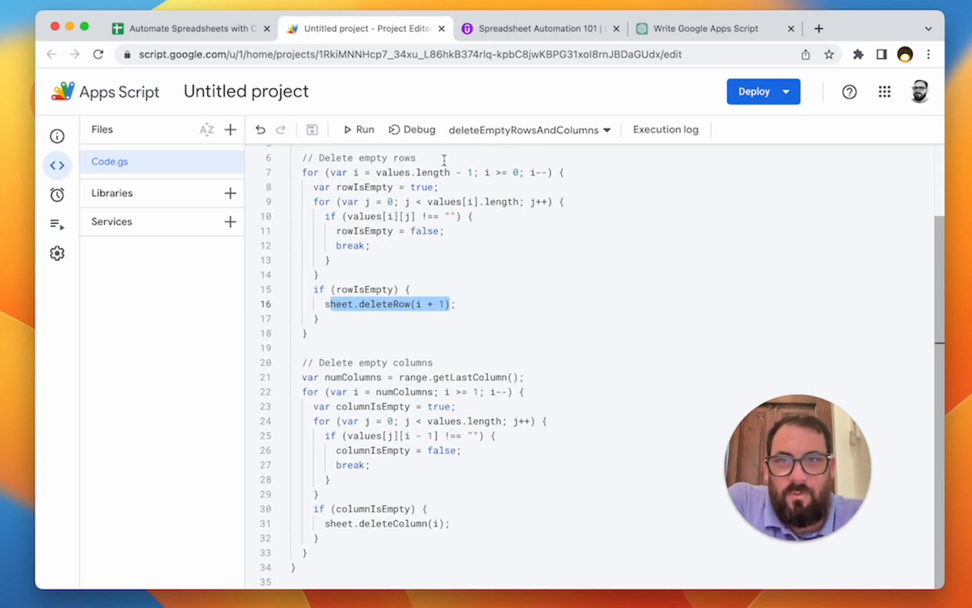
pyautogui.moveTo(189, 29)
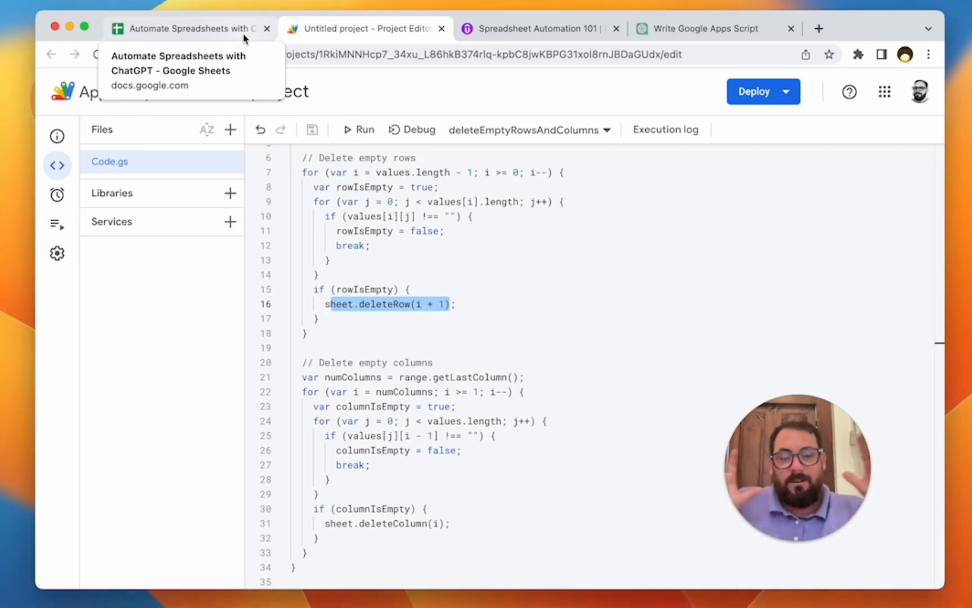
pyautogui.moveTo(412, 129)
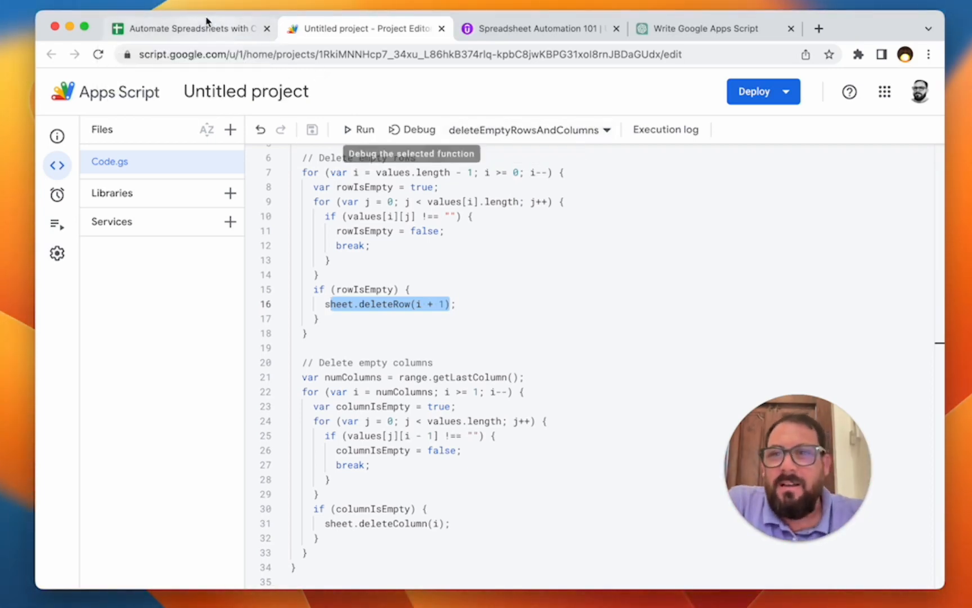
# Return to the sheet and select column D beside Data 1–13 to verify the cleanup
pyautogui.click(186, 29)
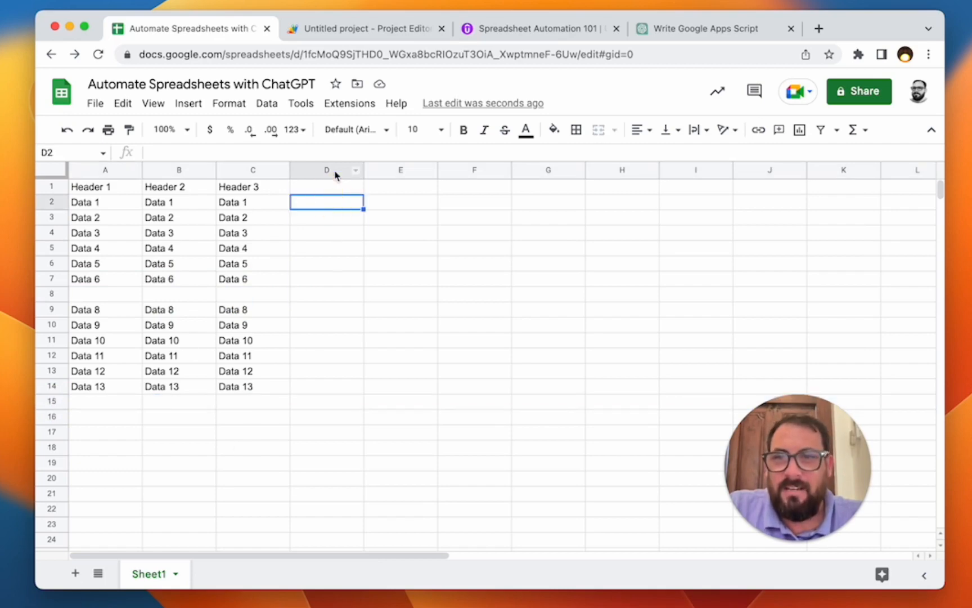
pyautogui.click(327, 169)
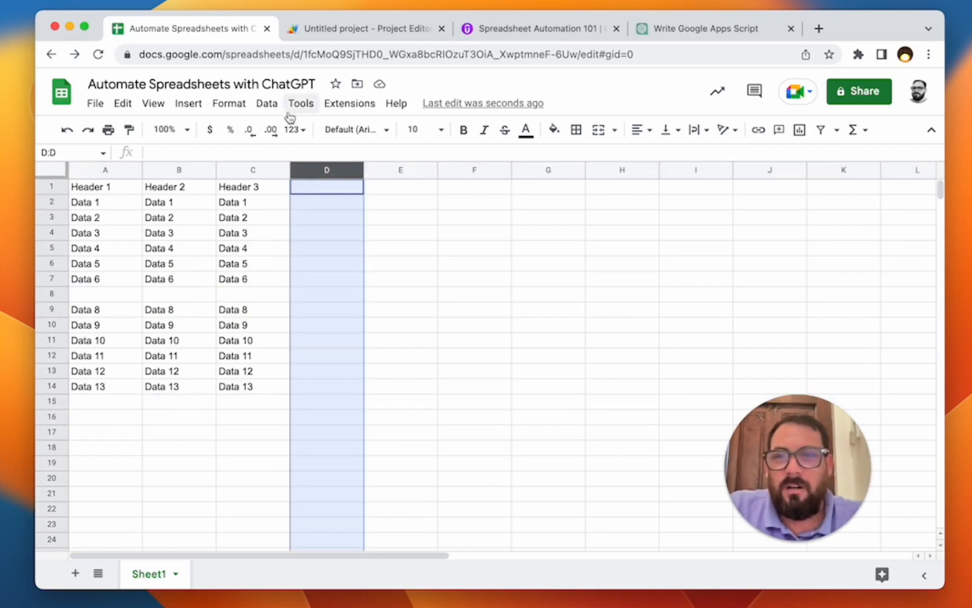
pyautogui.click(349, 103)
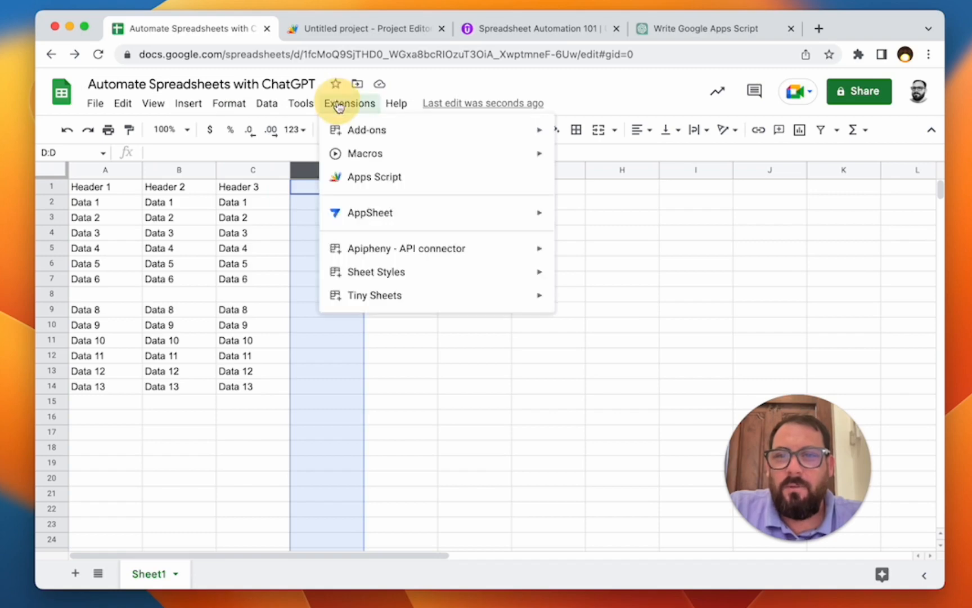
pyautogui.moveTo(625, 353)
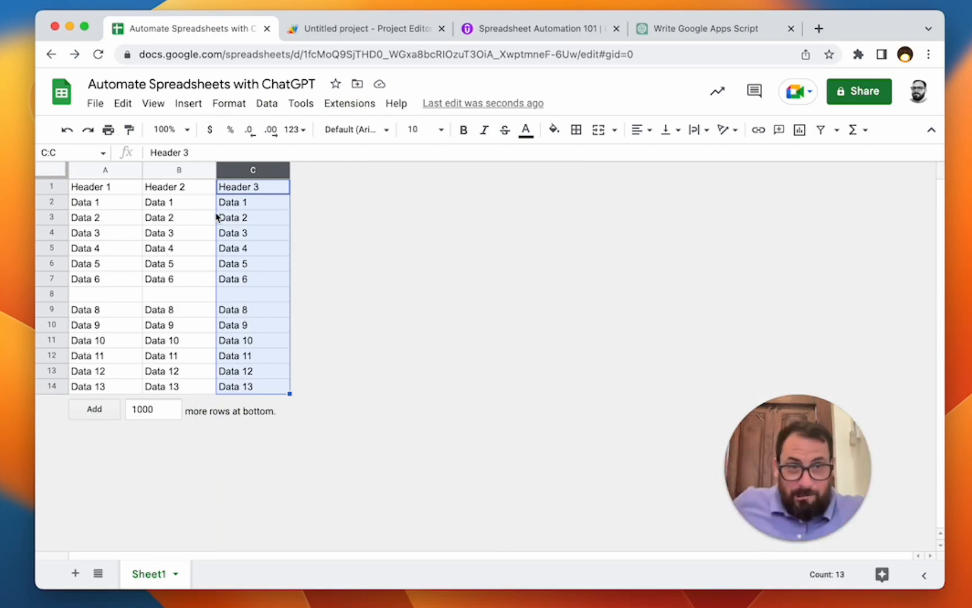
pyautogui.moveTo(704, 29)
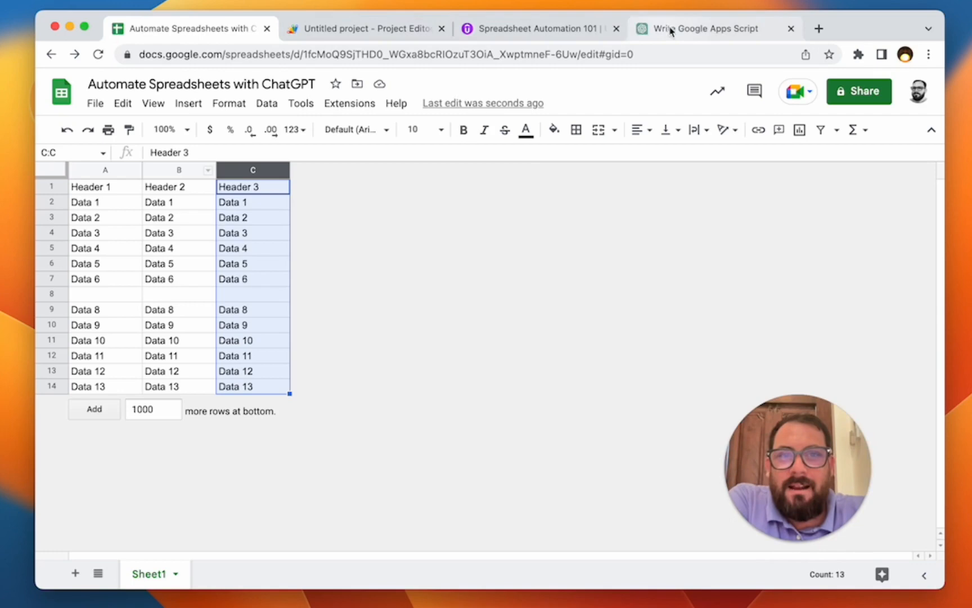
# Back in ChatGPT, select the earlier prompt's text to rework it
pyautogui.click(707, 29)
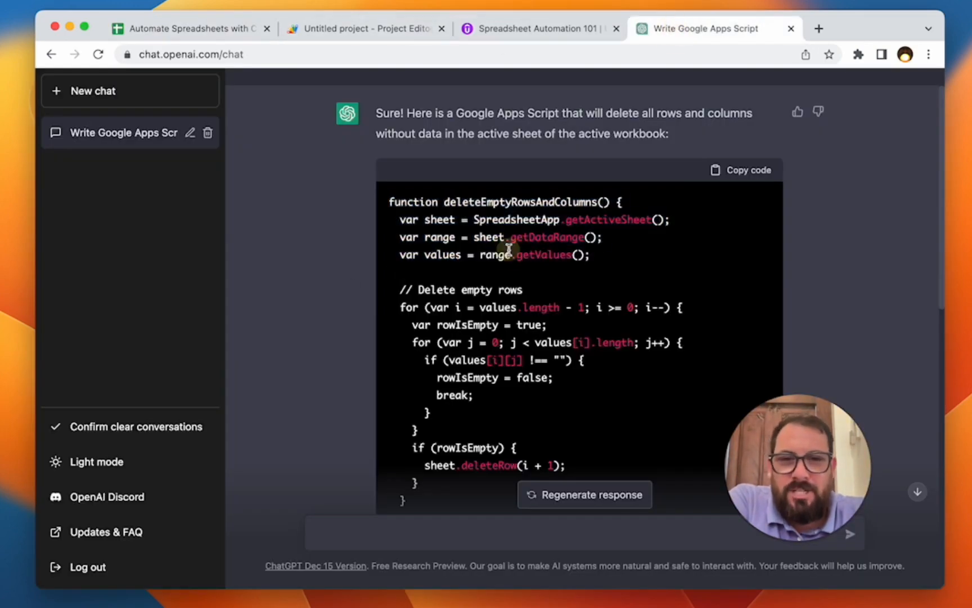
pyautogui.scroll(-3)
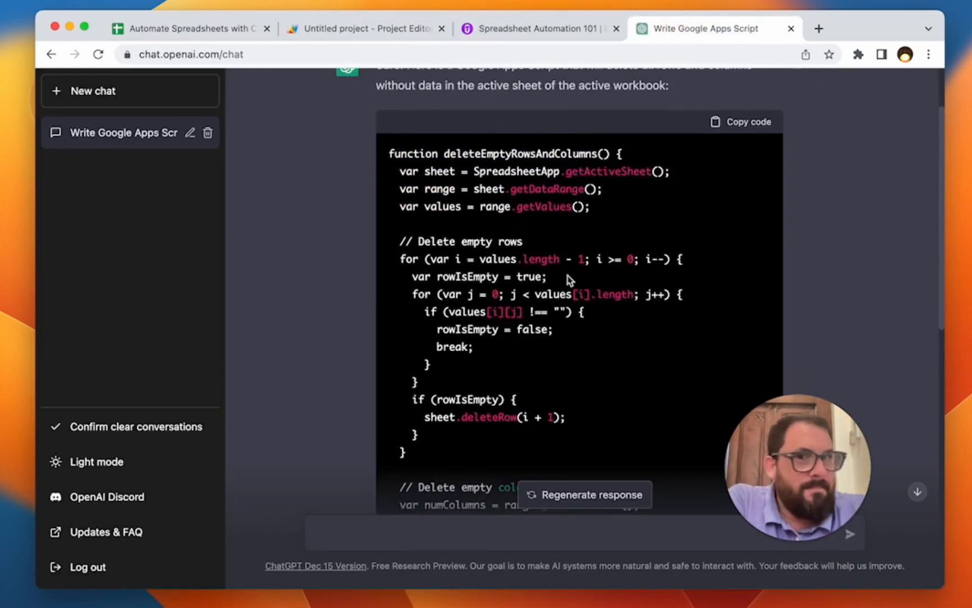
pyautogui.scroll(-3)
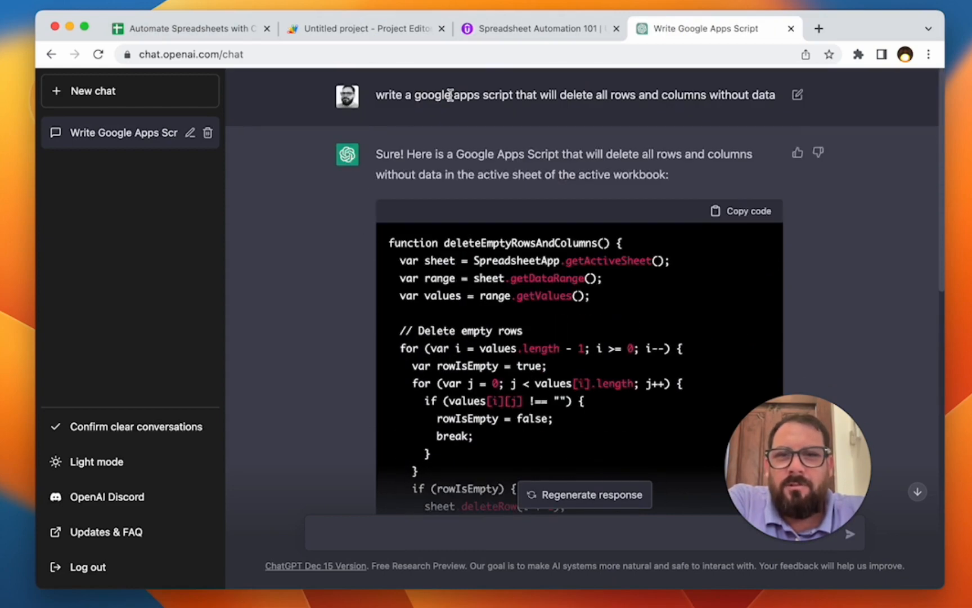
pyautogui.moveTo(611, 95); pyautogui.dragTo(776, 95)
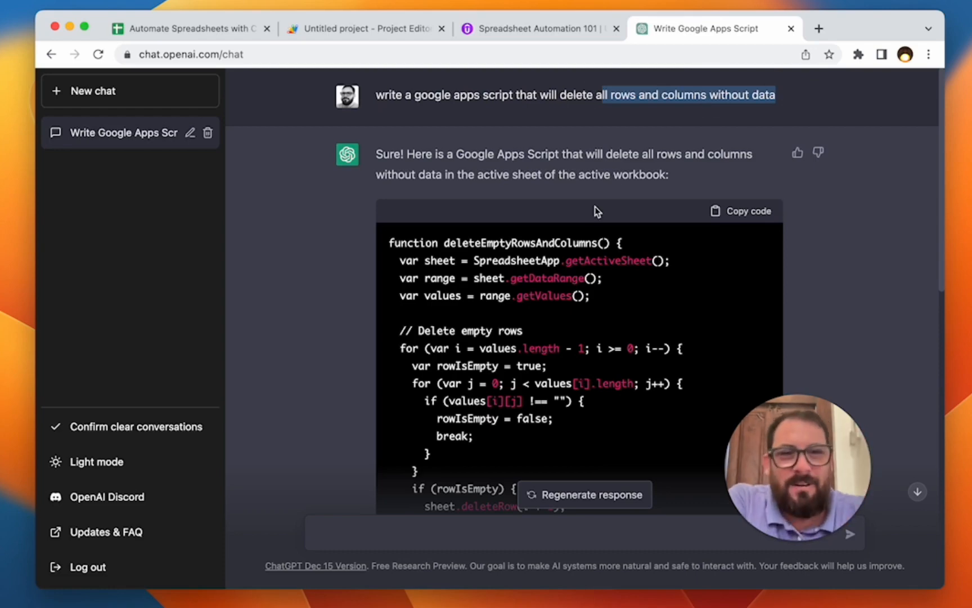
pyautogui.scroll(-3)
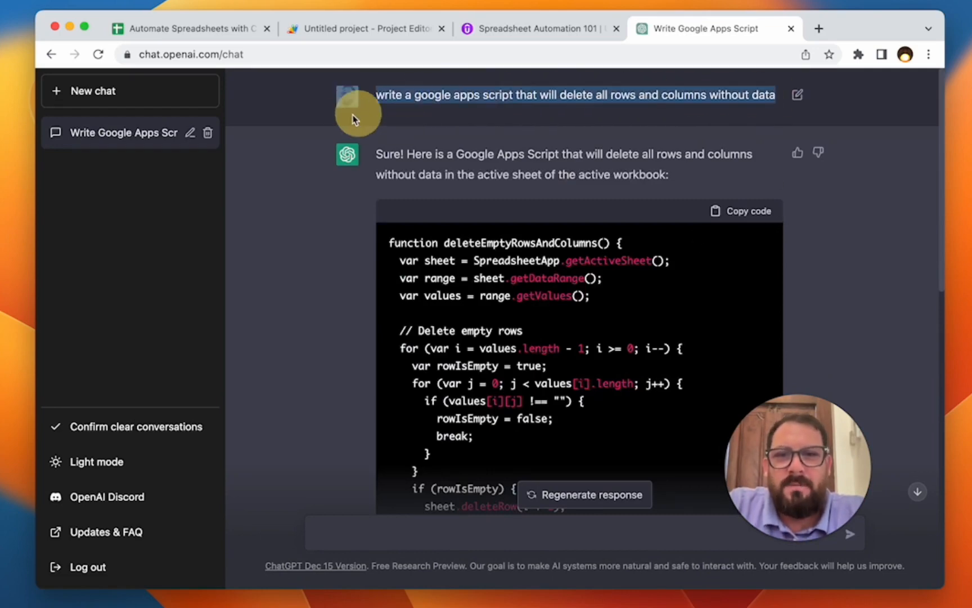
pyautogui.scroll(-3)
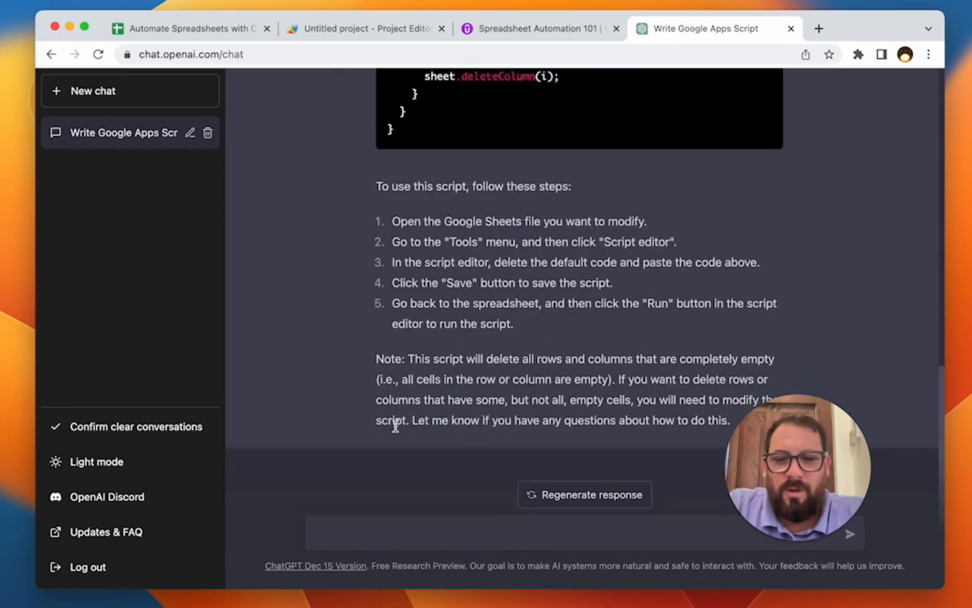
# Request a script deleting rows and columns without data outside of the data range
pyautogui.write('write a google apps script that will delete all rows and columns without data')
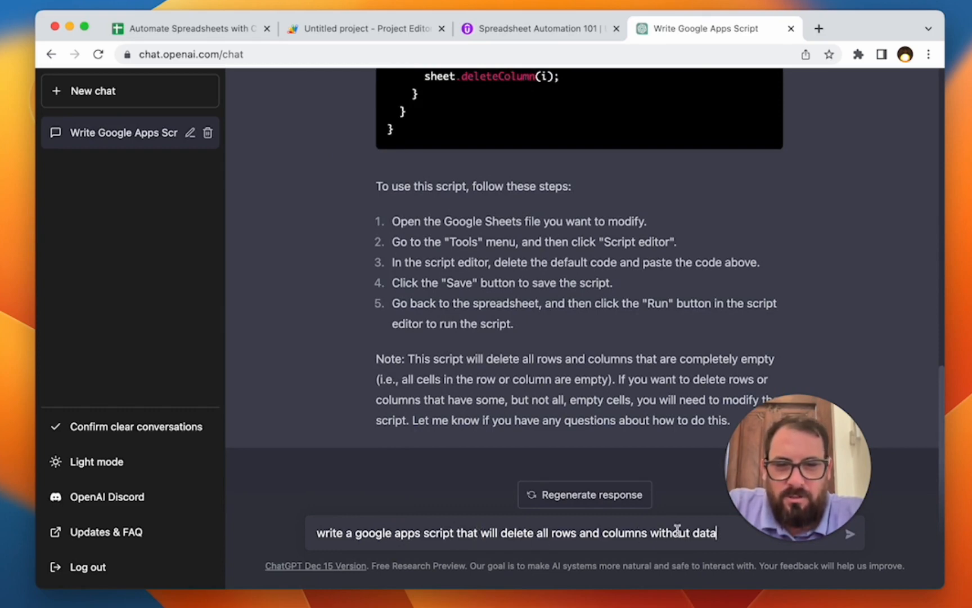
pyautogui.write('outside of data')
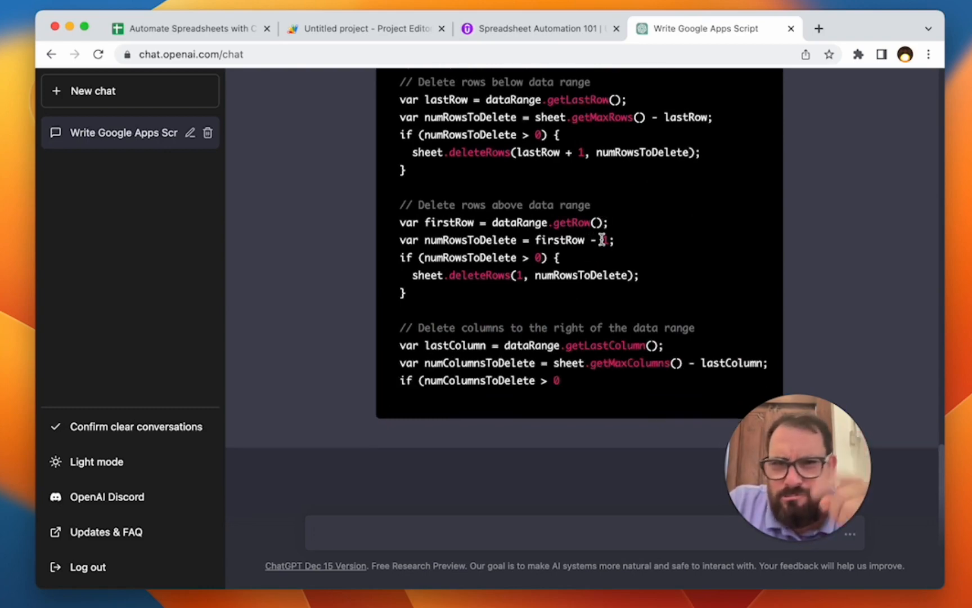
pyautogui.scroll(-3)
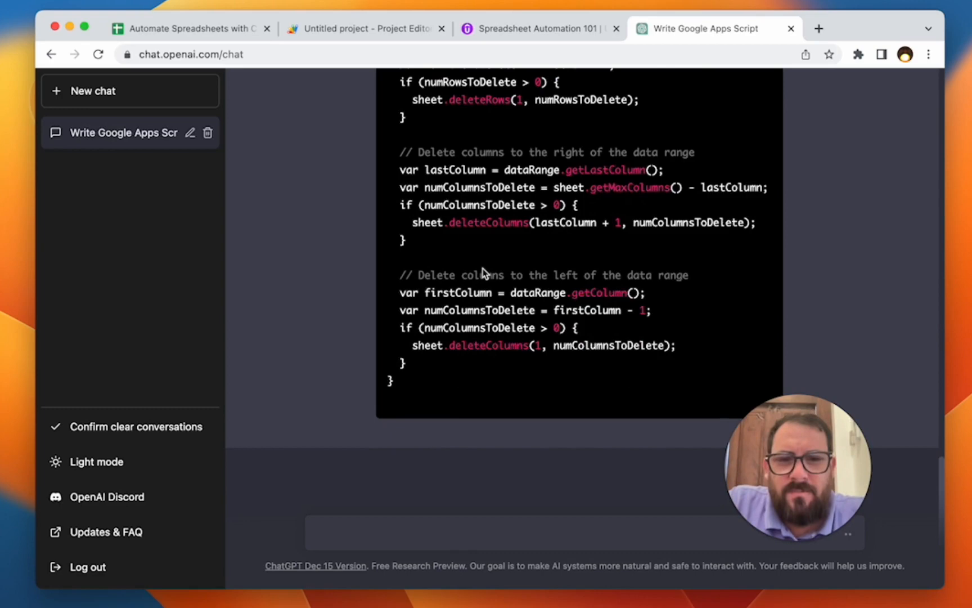
pyautogui.scroll(-3)
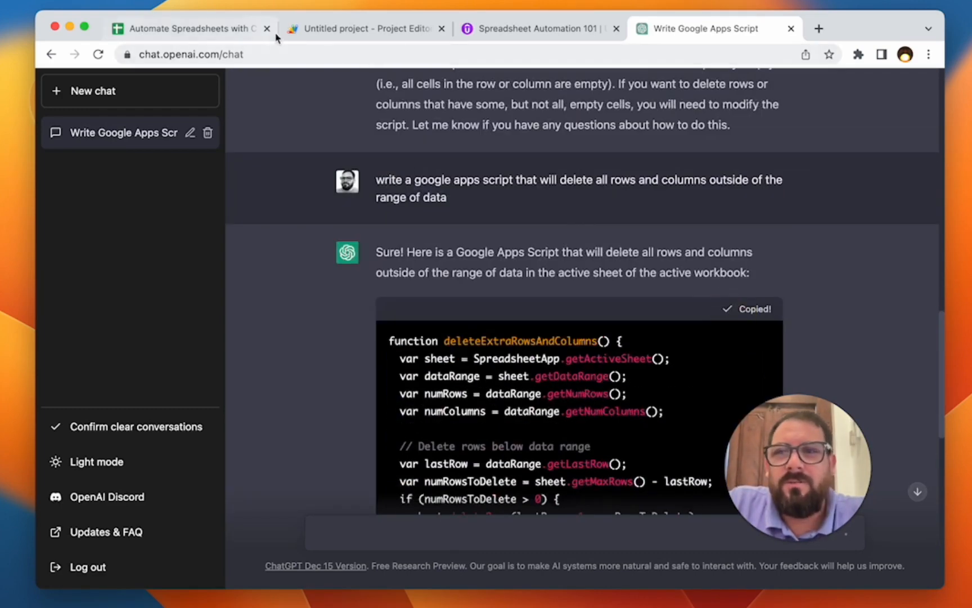
# Put the deleteExtraRowsAndColumns code in Code.gs, briefly checking the Udemy course tab
pyautogui.click(360, 28)
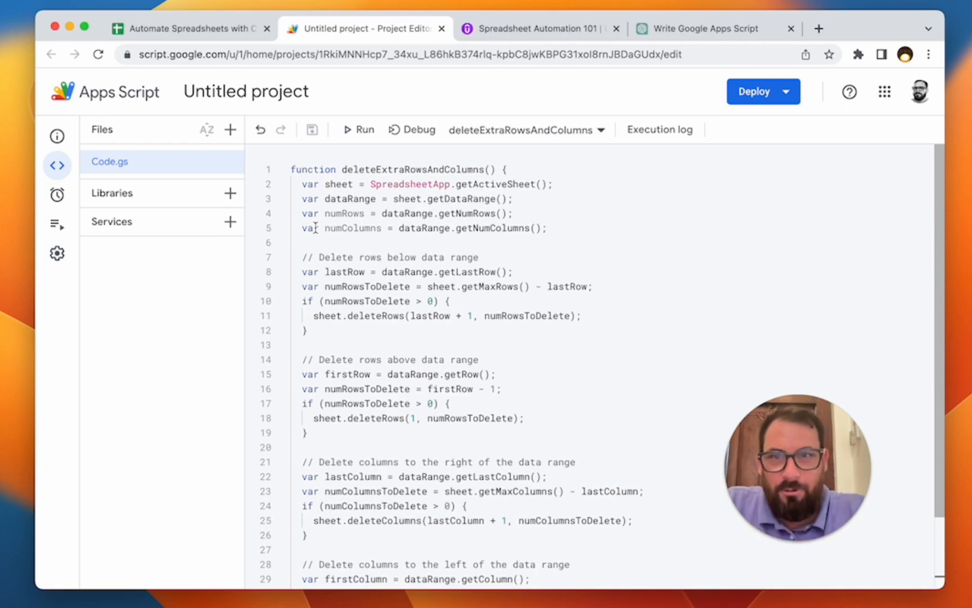
pyautogui.click(534, 28)
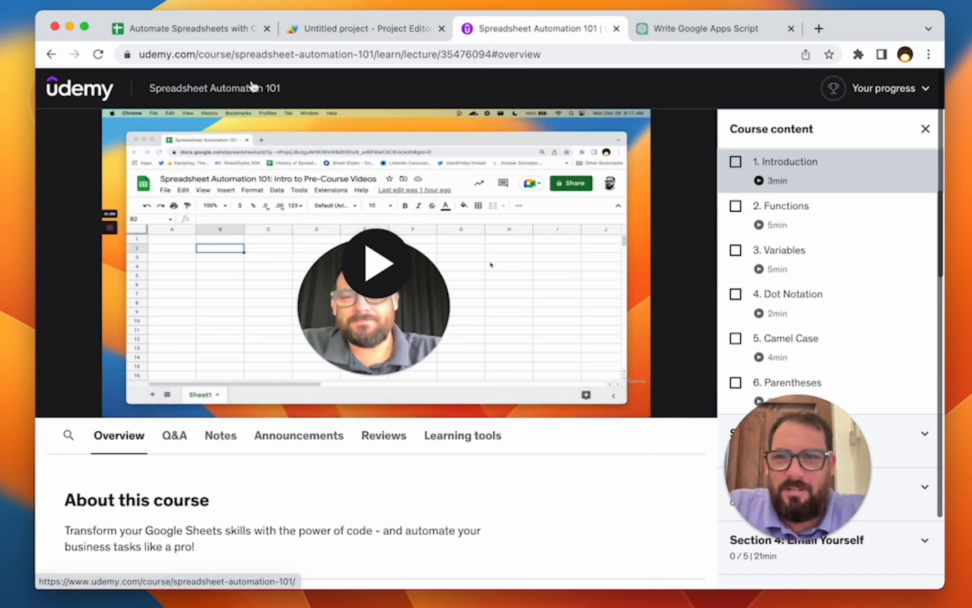
pyautogui.click(363, 29)
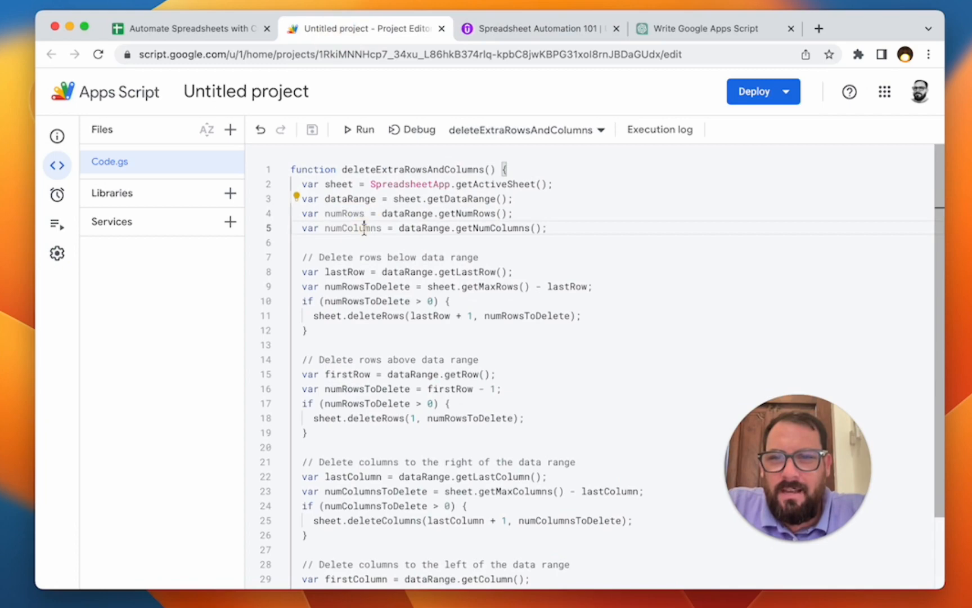
pyautogui.doubleClick(349, 199)
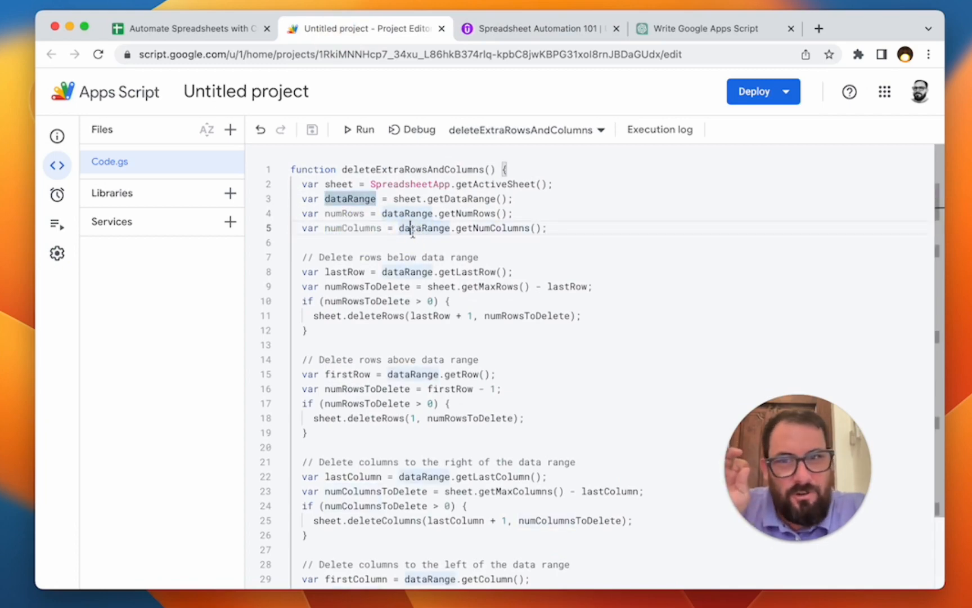
pyautogui.press('ctrl+plus')
pyautogui.write('numRows')
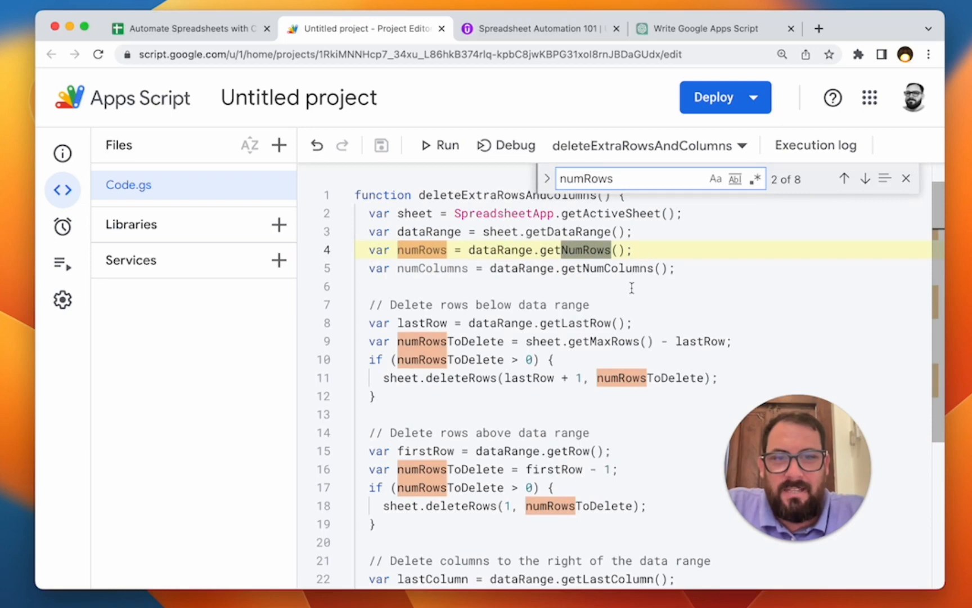
pyautogui.click(906, 178)
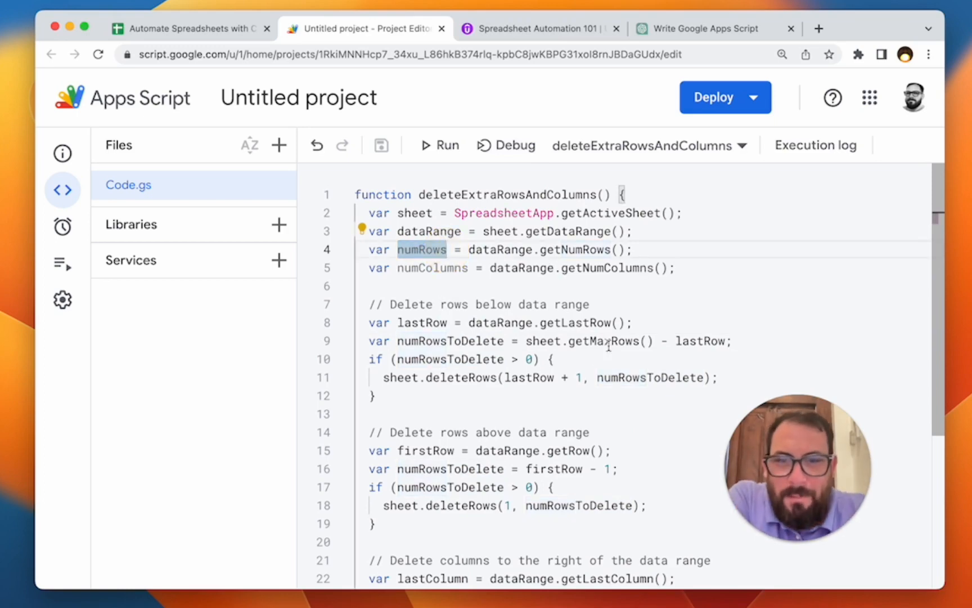
pyautogui.scroll(-3)
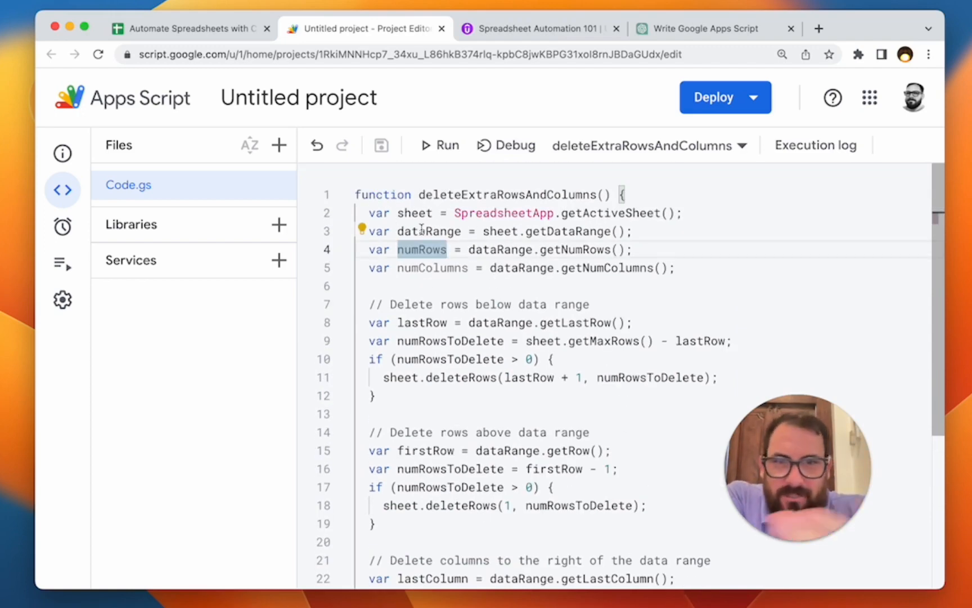
pyautogui.scroll(-3)
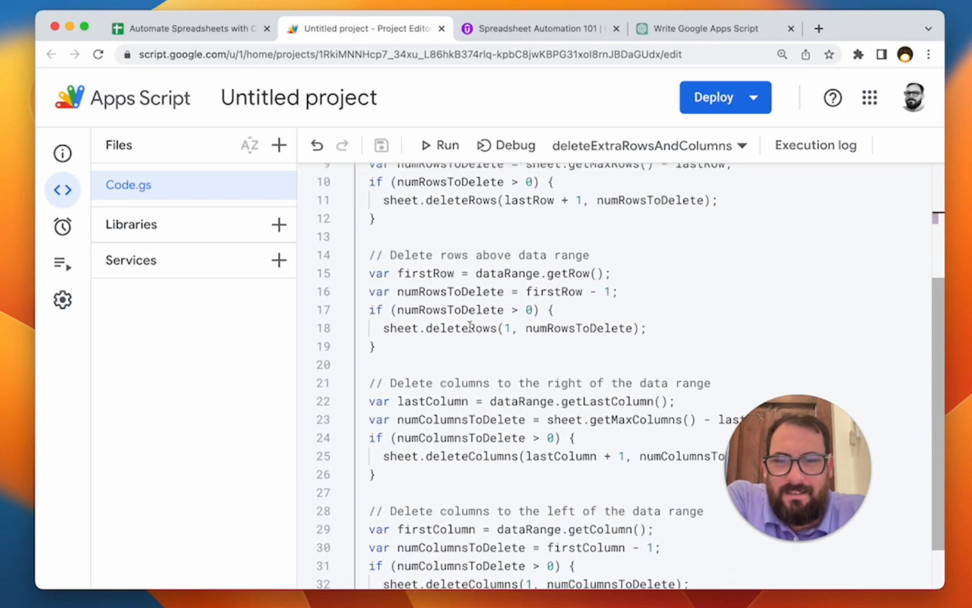
pyautogui.scroll(-3)
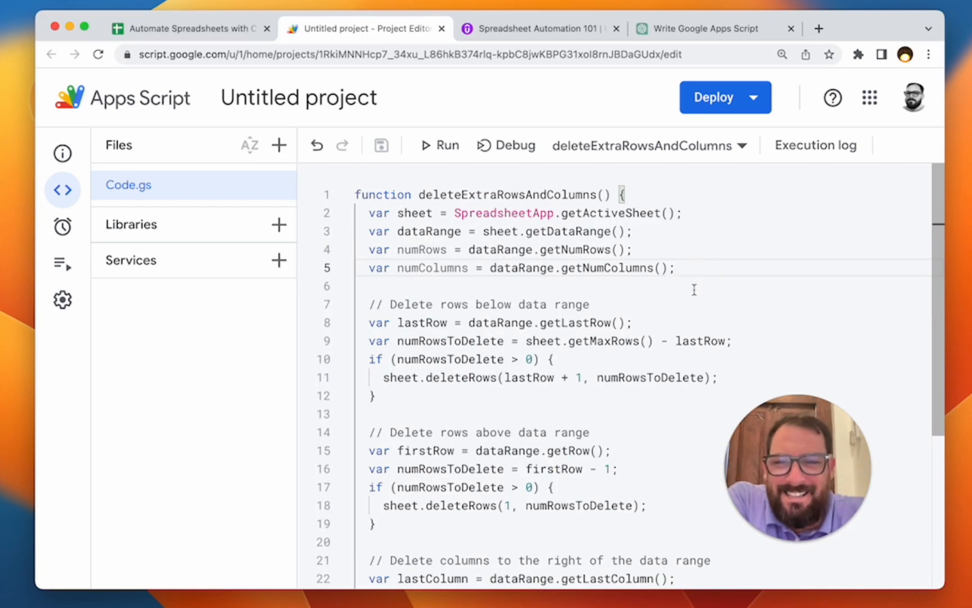
pyautogui.scroll(-3)
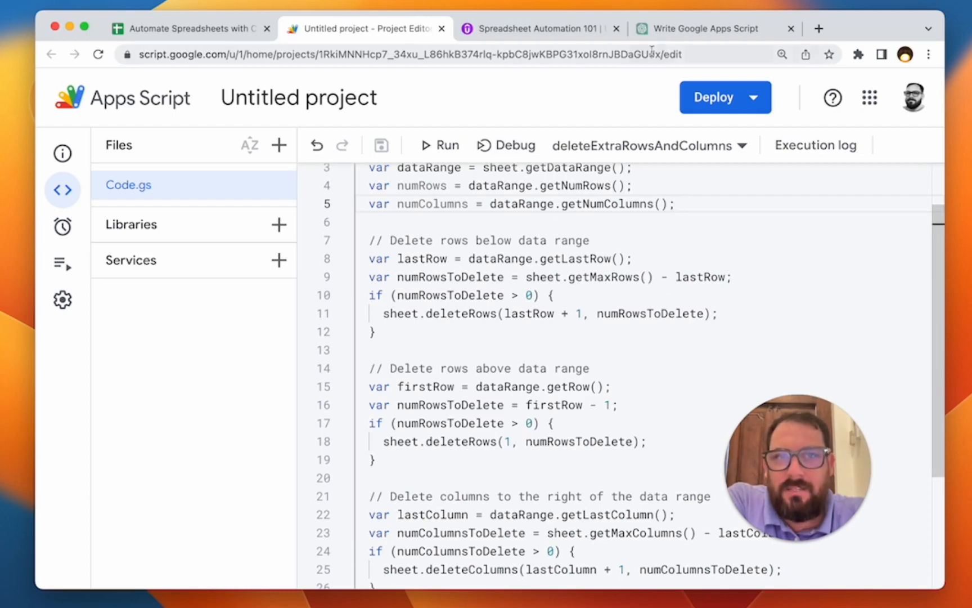
# Ask ChatGPT to 'automate this' and read its daily time-driven trigger instructions
pyautogui.click(704, 29)
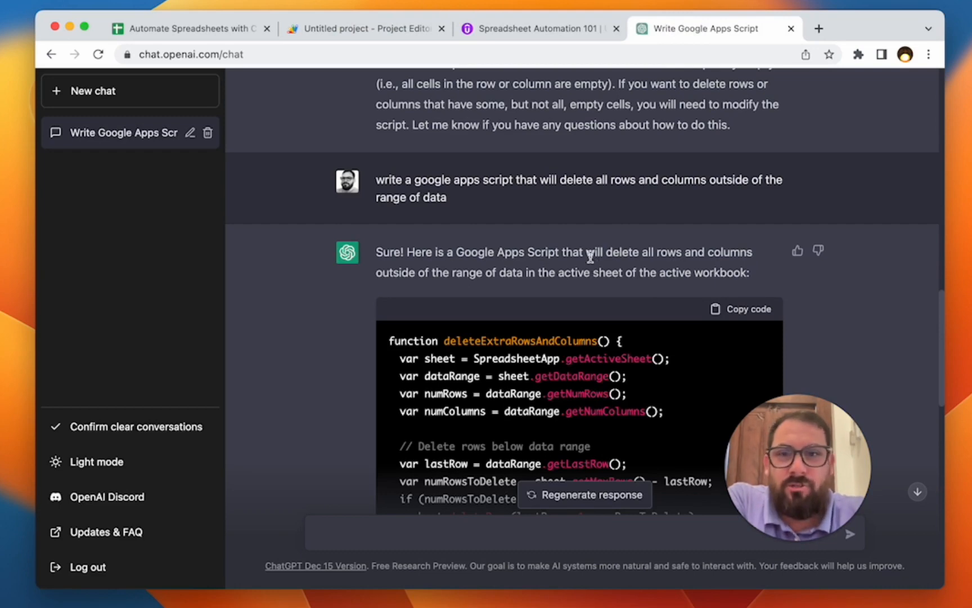
pyautogui.click(363, 29)
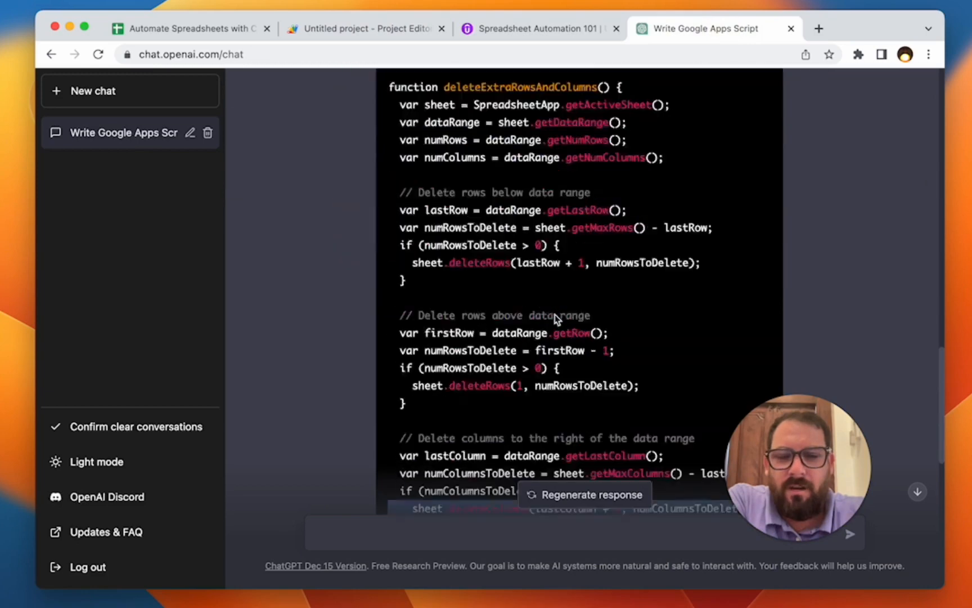
pyautogui.write('automate this')
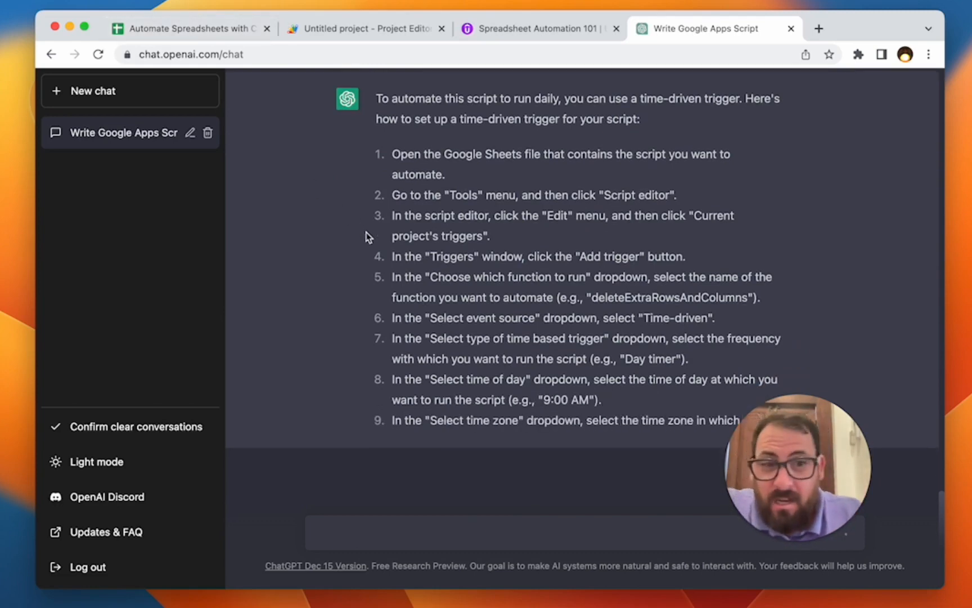
pyautogui.scroll(-3)
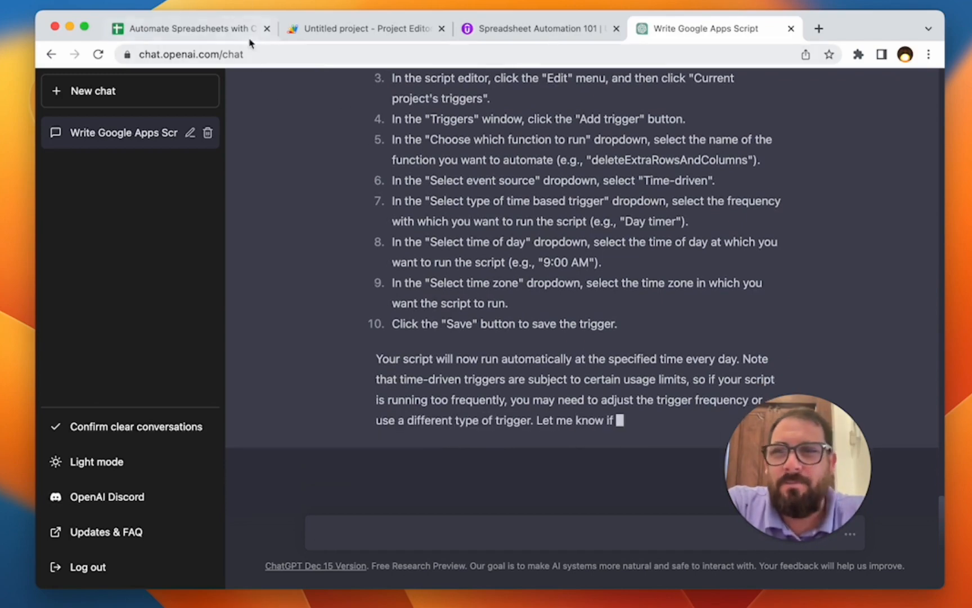
pyautogui.click(365, 29)
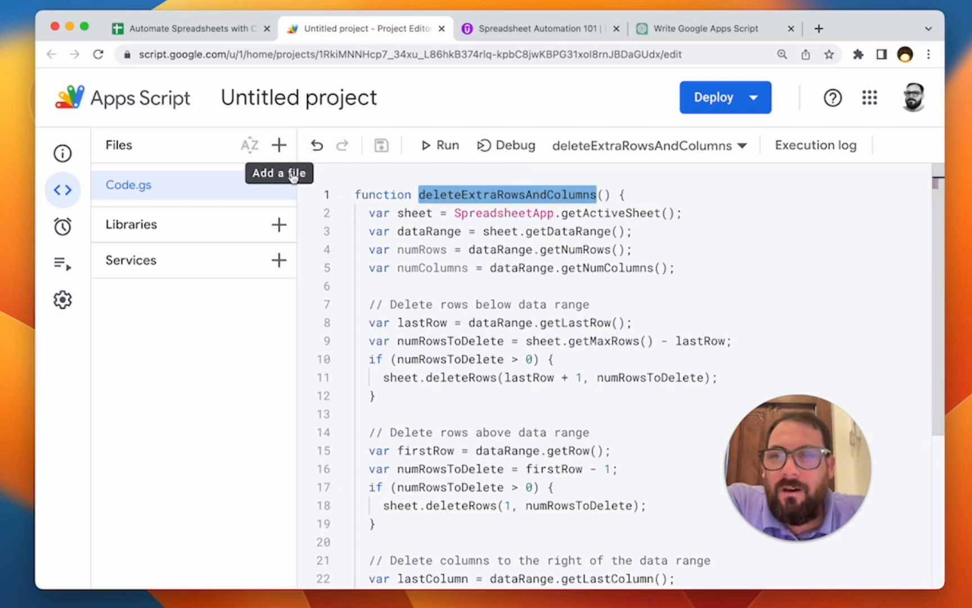
# Glance at the spreadsheet, then return to the deleteExtraRowsAndColumns code in Apps Script
pyautogui.click(62, 189)
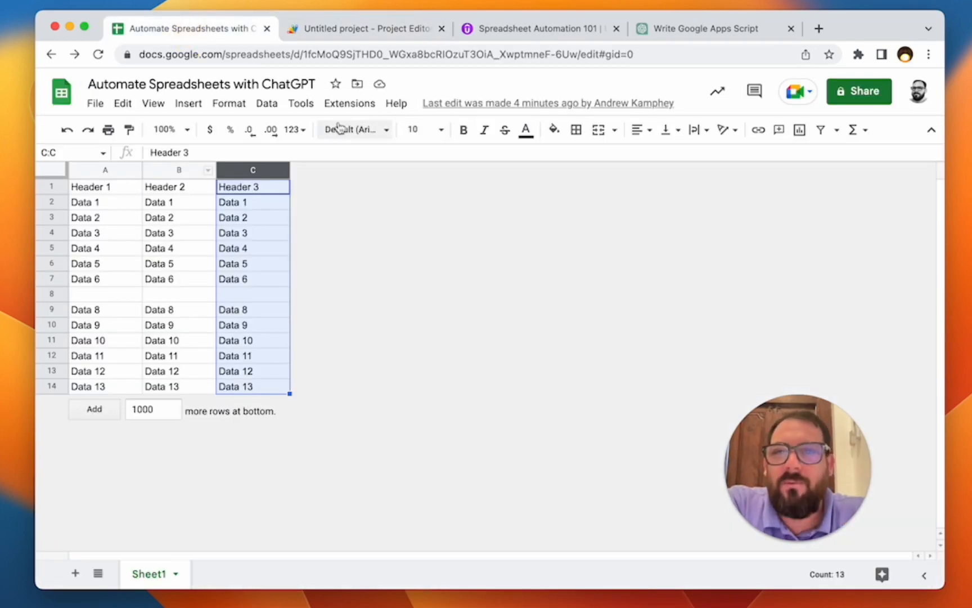
pyautogui.click(368, 29)
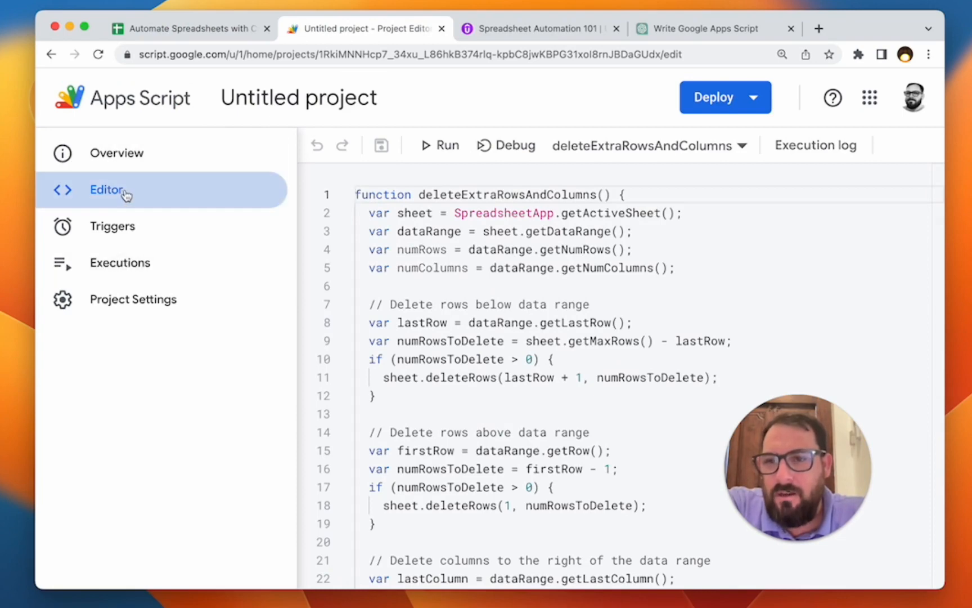
pyautogui.moveTo(113, 225)
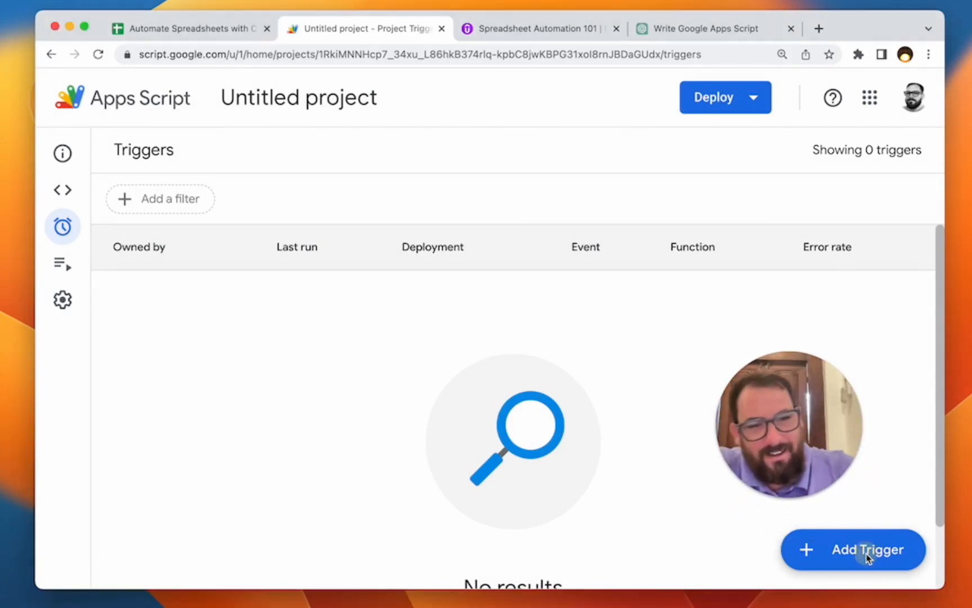
# Add a time-driven Day timer trigger running midnight to 1am, and save it
pyautogui.click(853, 549)
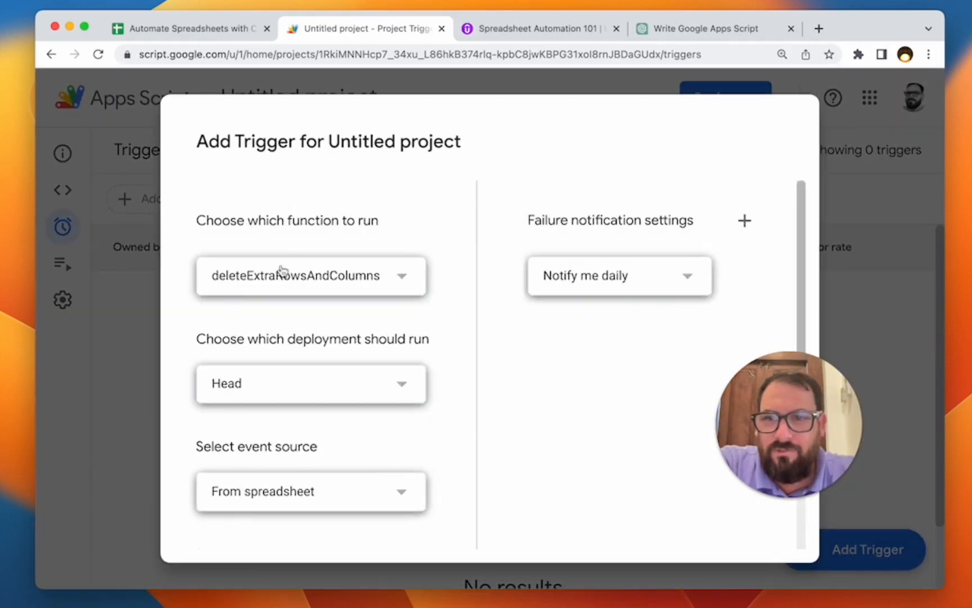
pyautogui.scroll(-3)
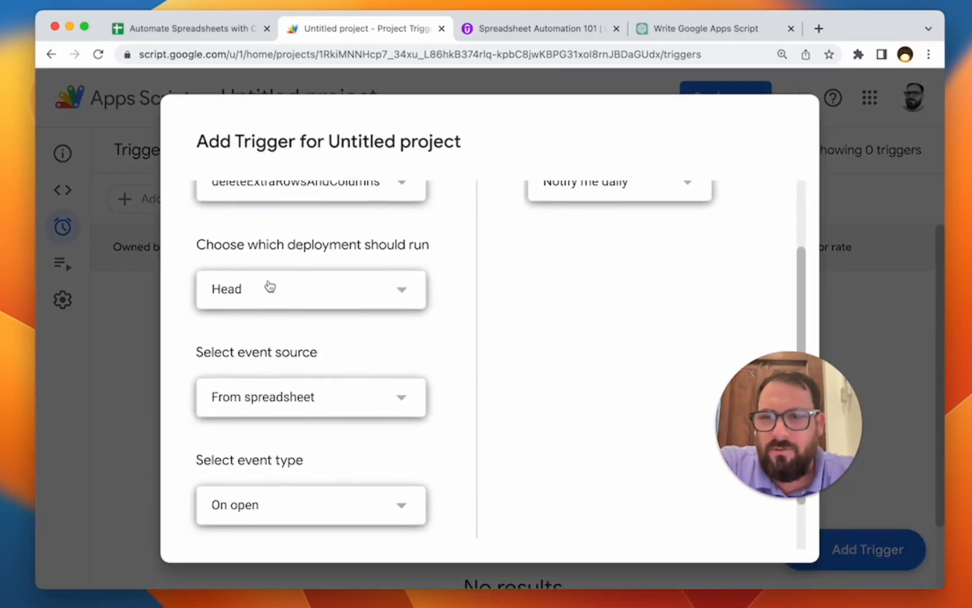
pyautogui.scroll(-3)
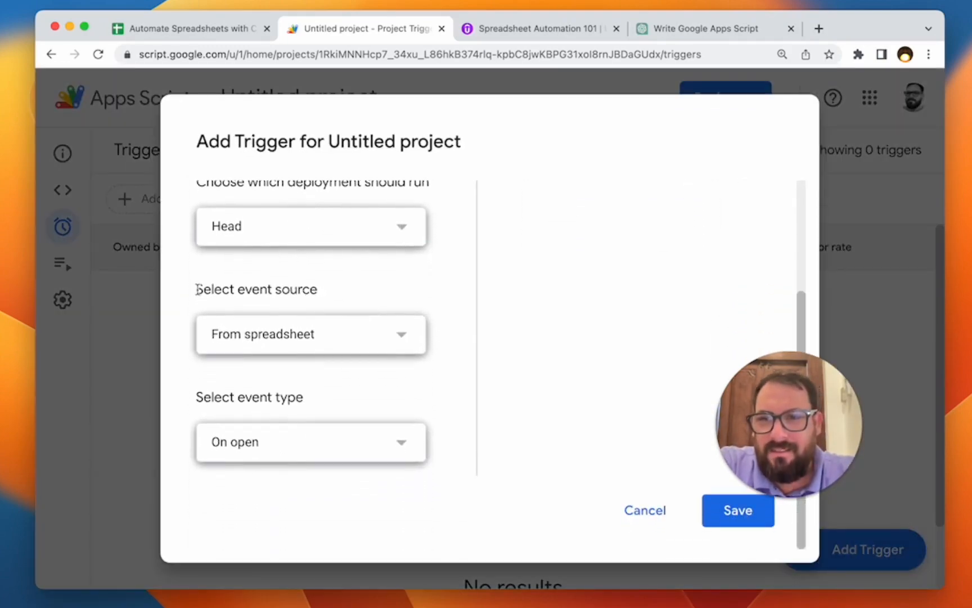
pyautogui.doubleClick(256, 289)
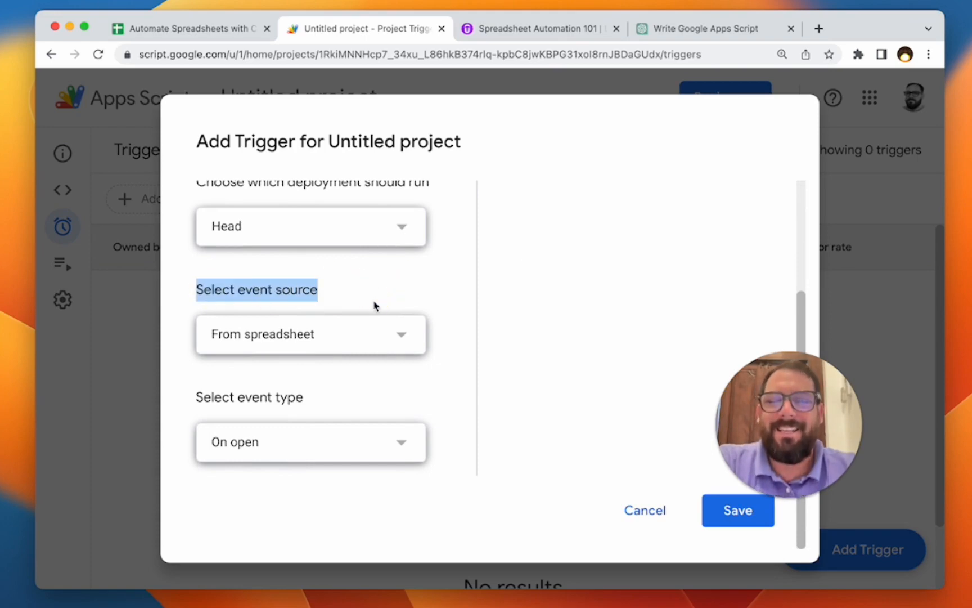
pyautogui.click(310, 334)
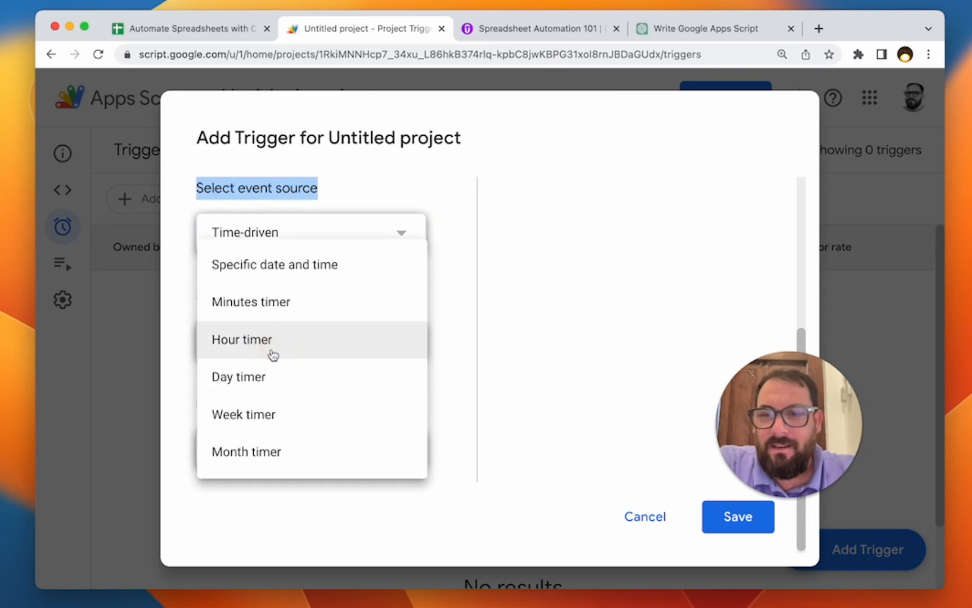
pyautogui.moveTo(271, 379)
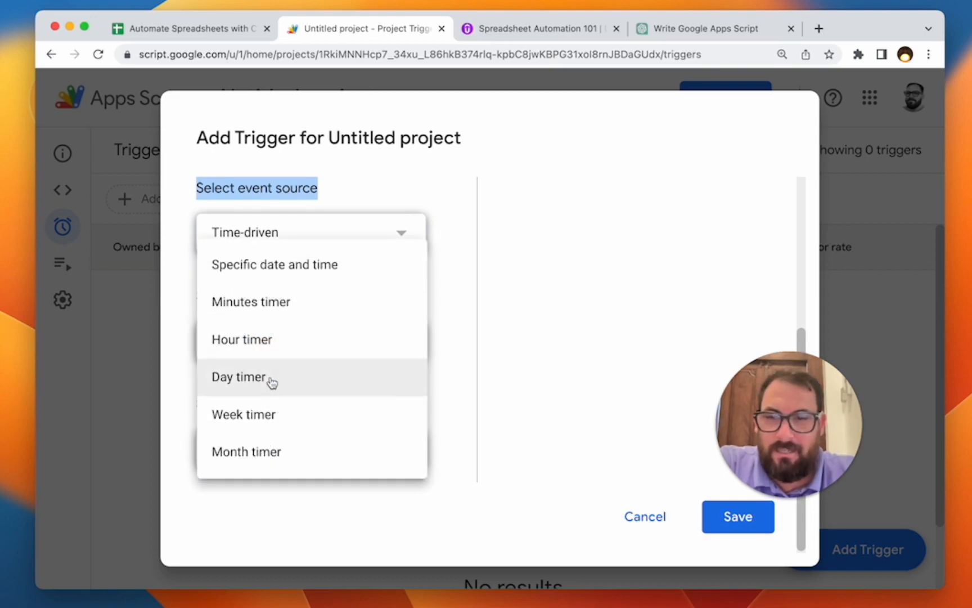
pyautogui.click(238, 376)
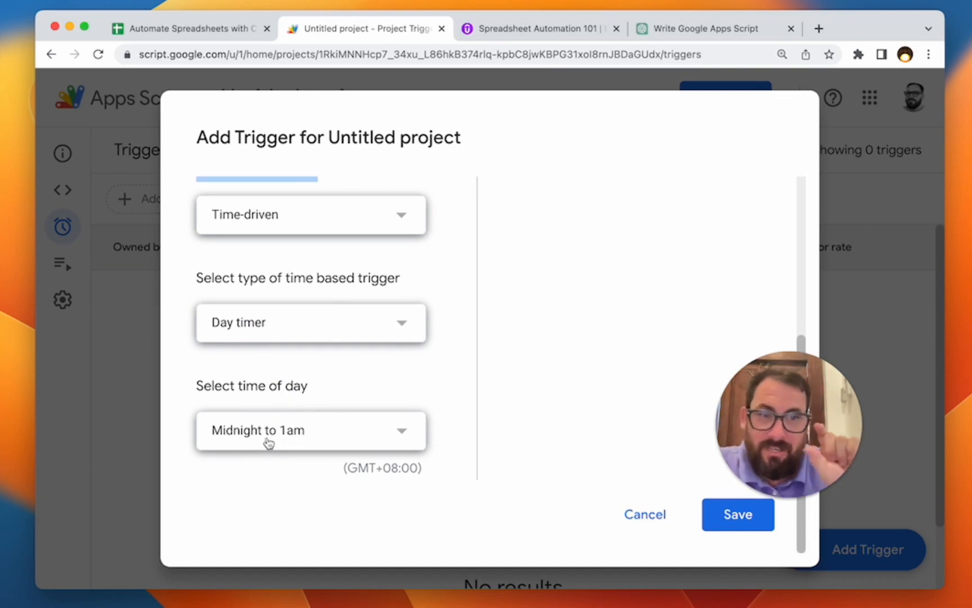
pyautogui.click(310, 430)
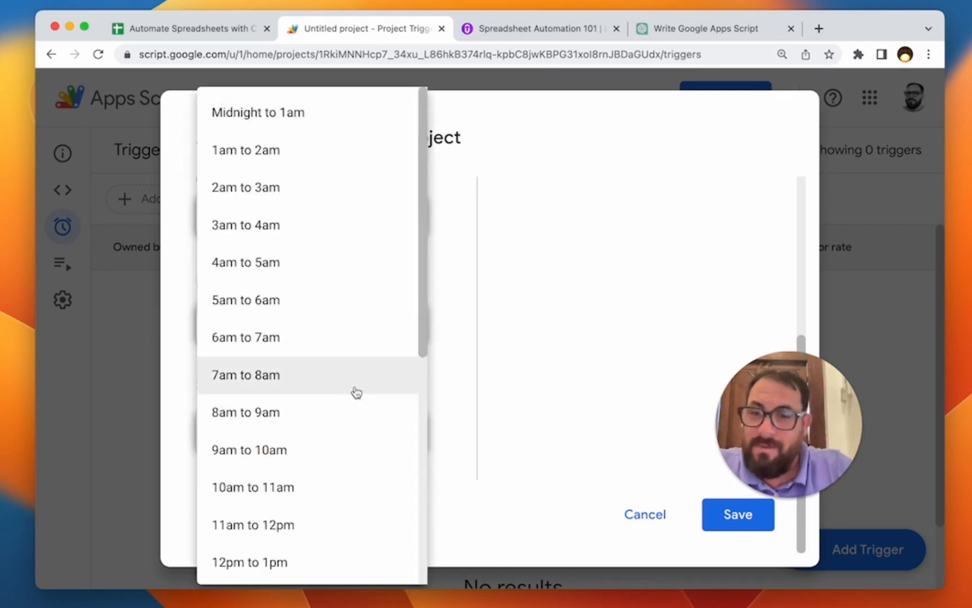
pyautogui.scroll(-3)
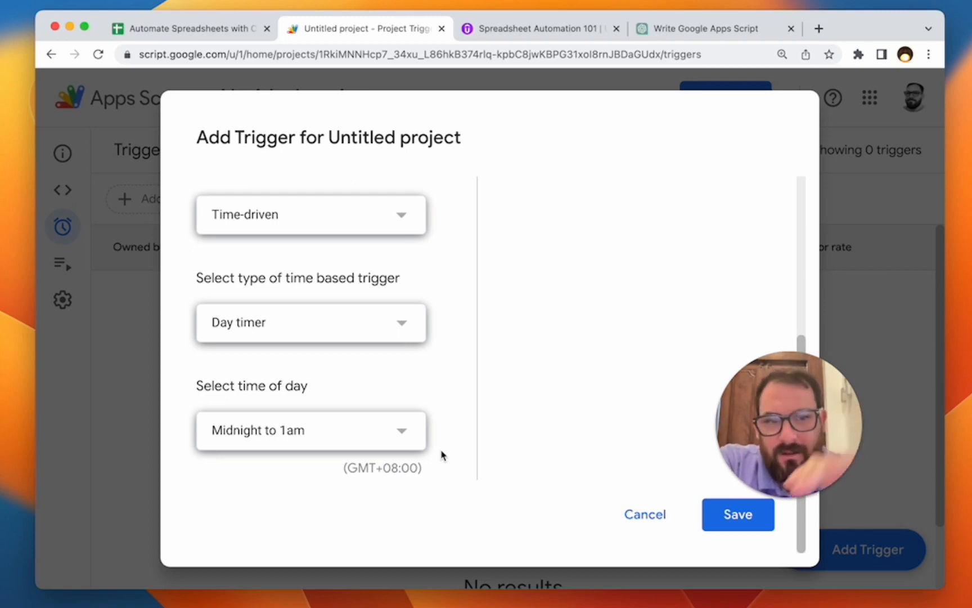
pyautogui.moveTo(442, 412)
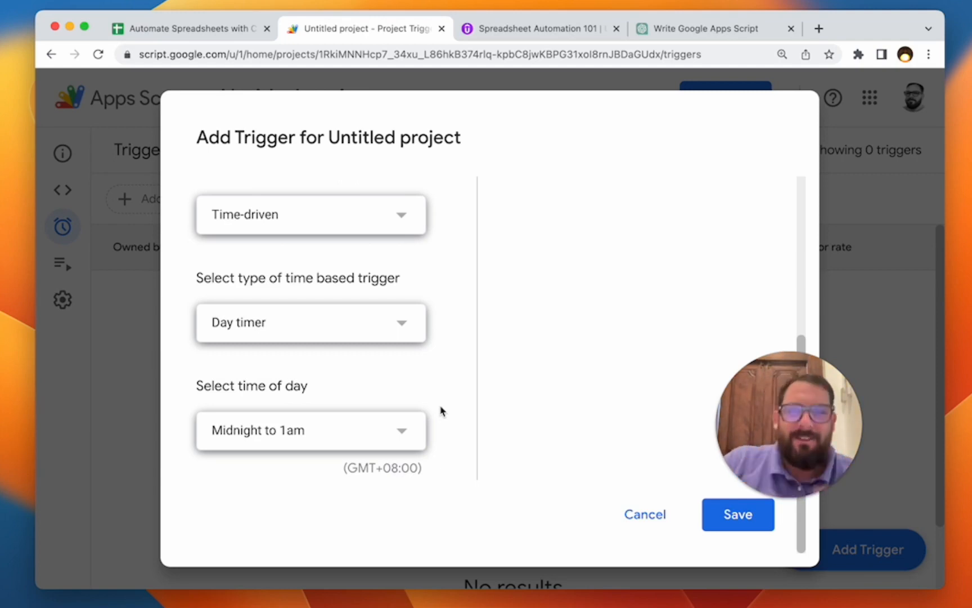
pyautogui.moveTo(507, 421)
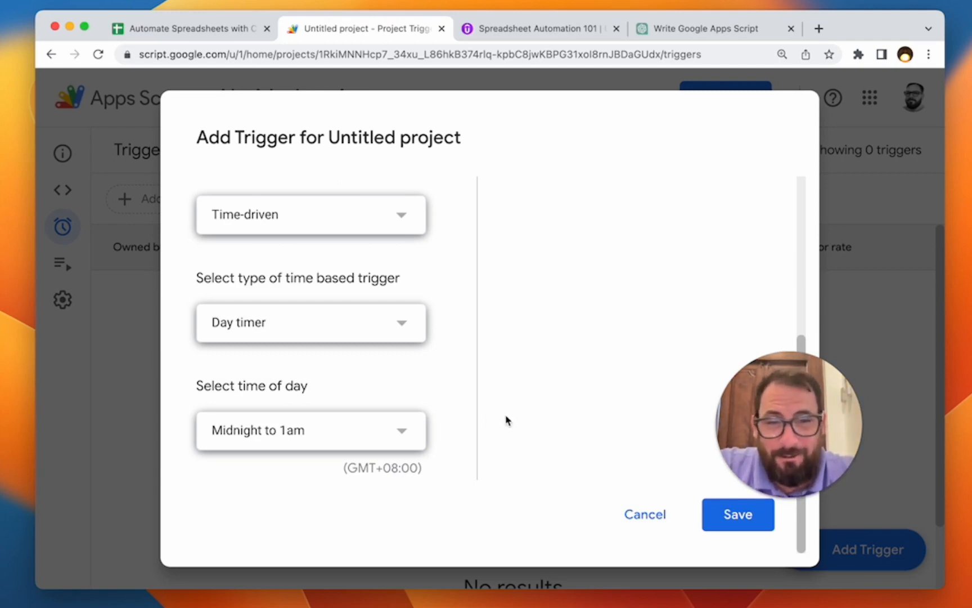
pyautogui.click(737, 514)
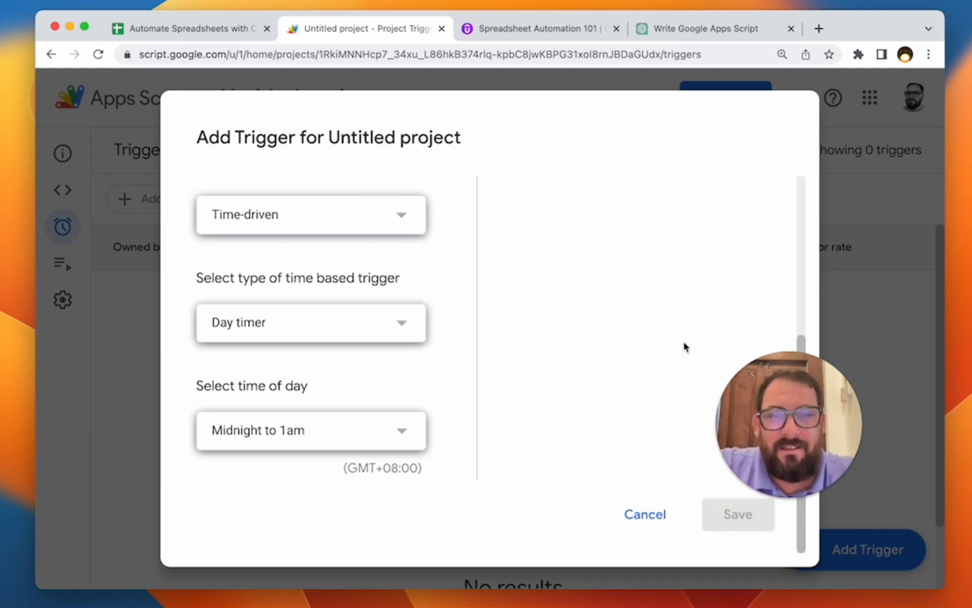
# Choose the Google account and allow the project access to spreadsheets
pyautogui.click(737, 515)
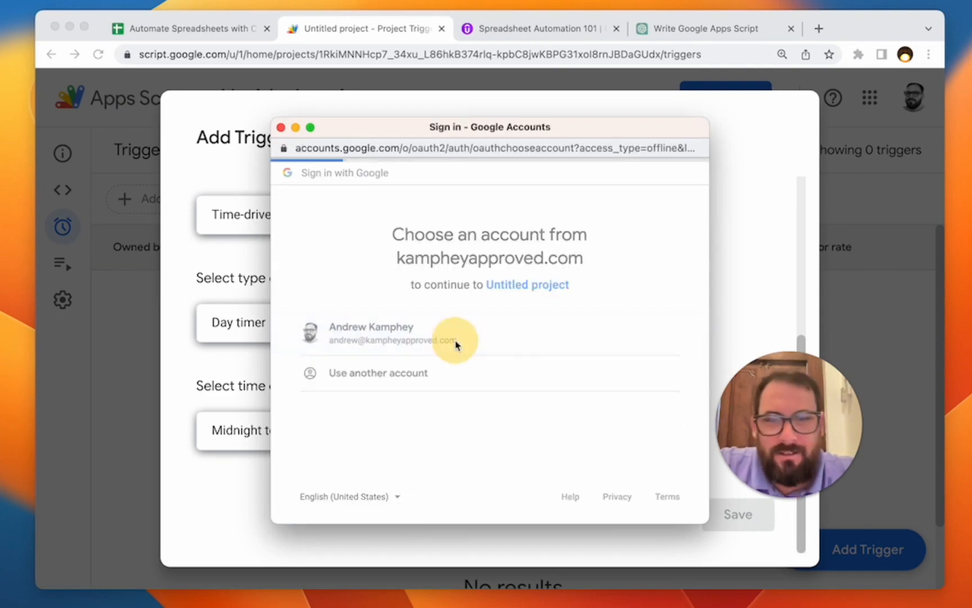
pyautogui.click(456, 333)
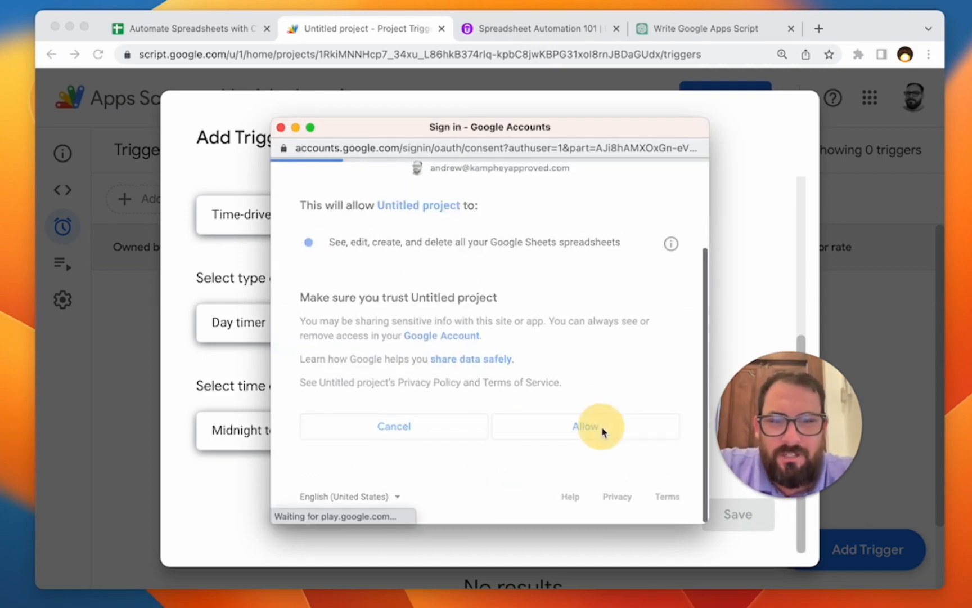
pyautogui.click(584, 426)
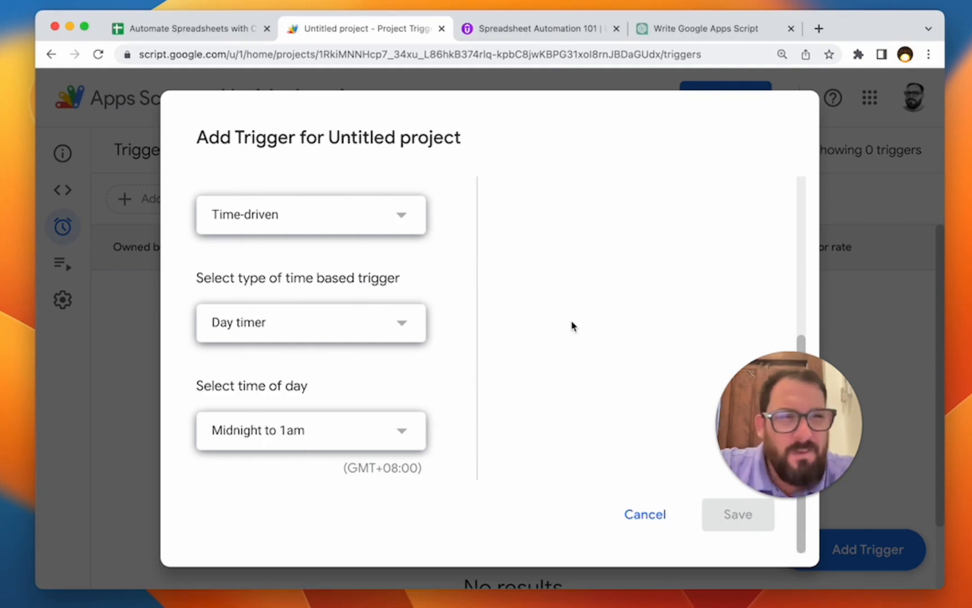
pyautogui.moveTo(603, 438)
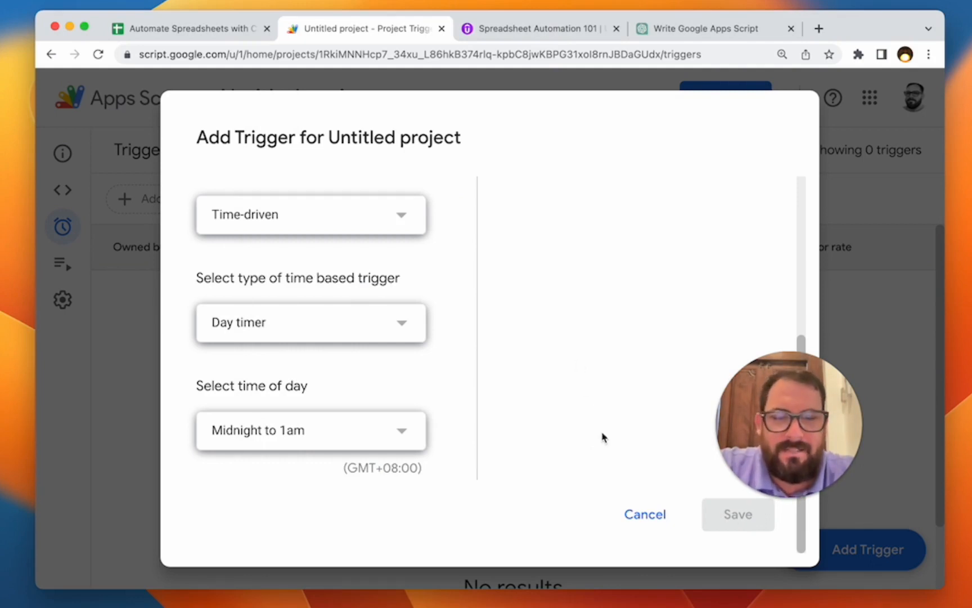
pyautogui.click(736, 515)
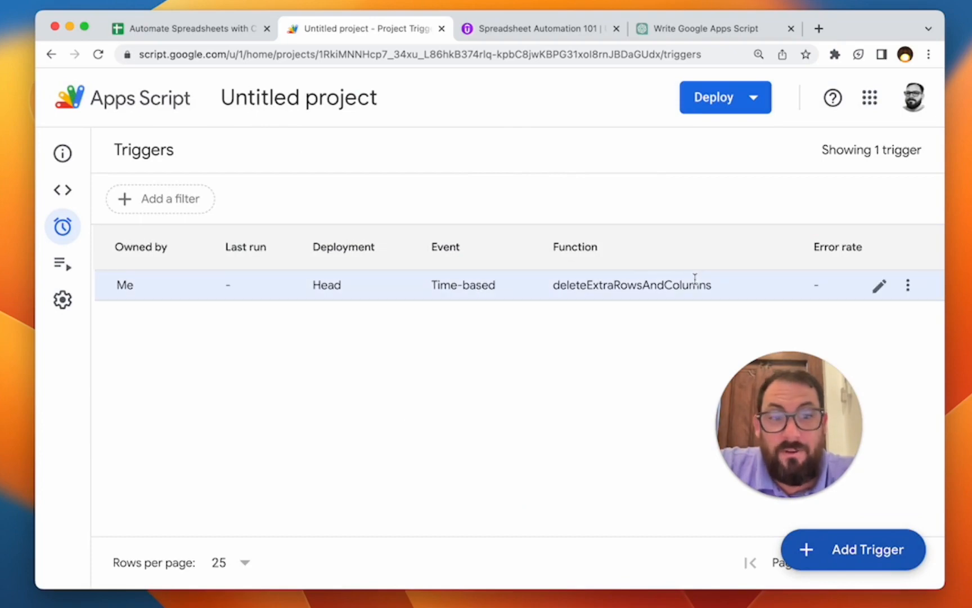
# Delete the deleteExtraRowsAndColumns time-based trigger and confirm Delete forever
pyautogui.click(879, 286)
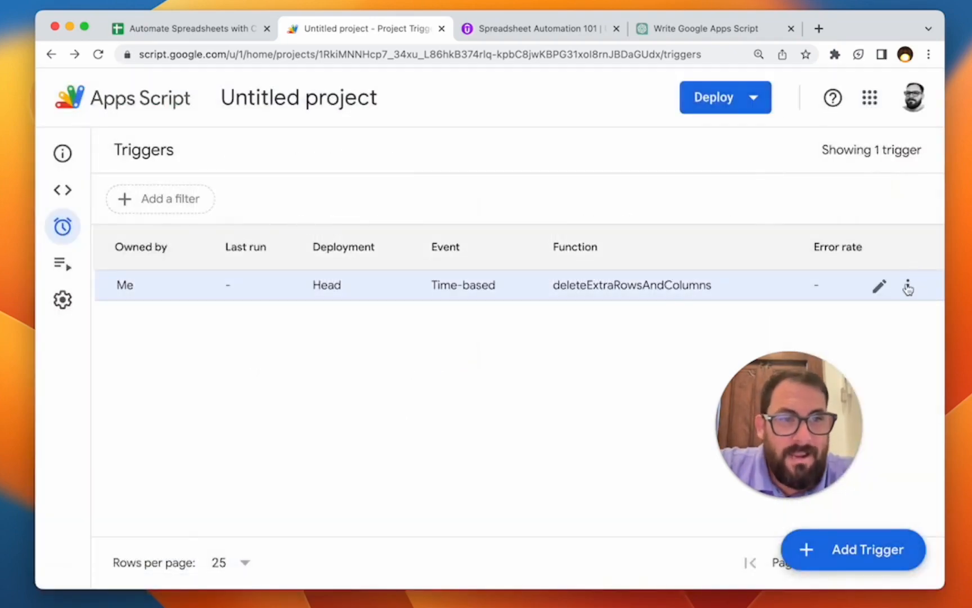
pyautogui.click(908, 284)
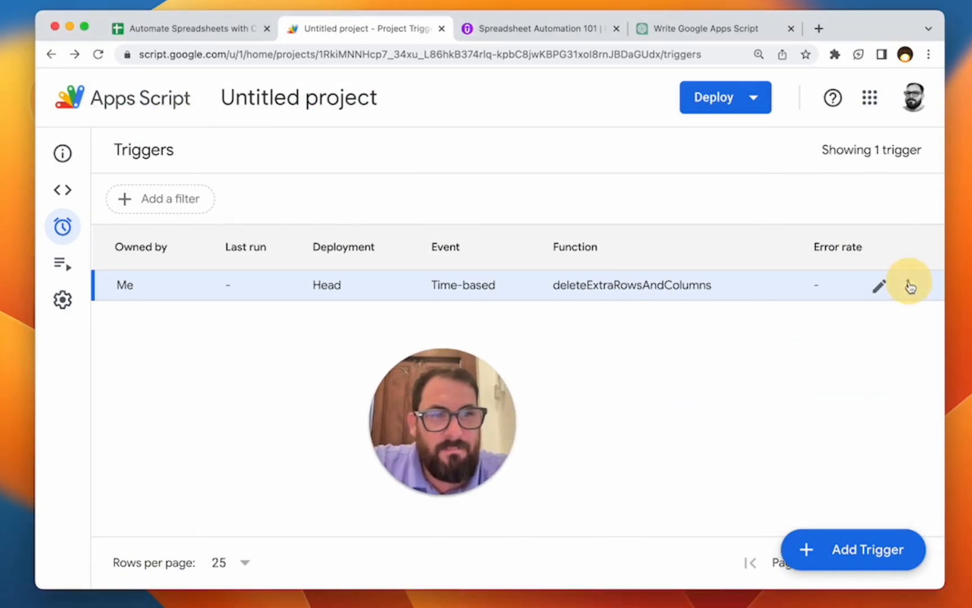
pyautogui.click(907, 284)
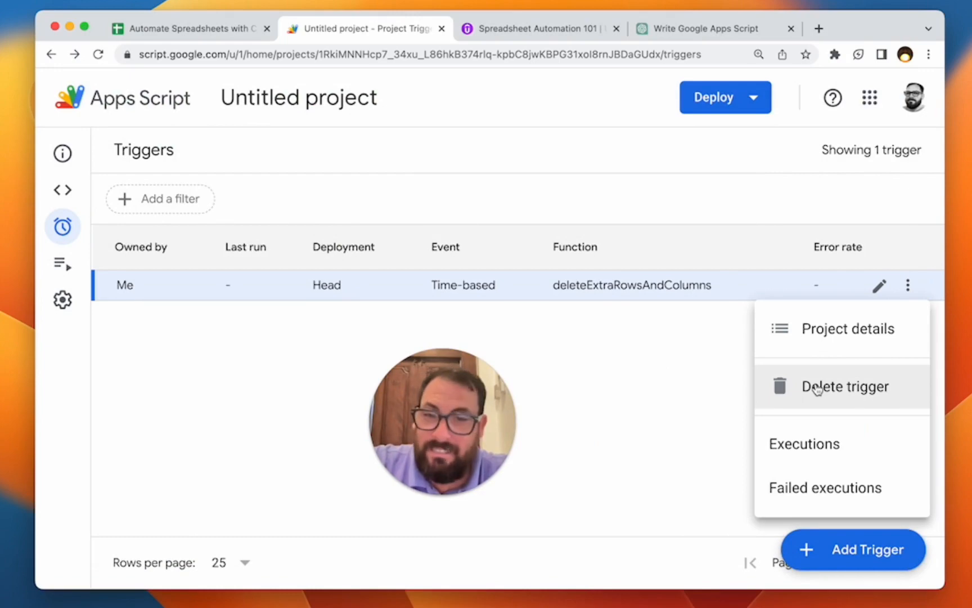
pyautogui.click(844, 385)
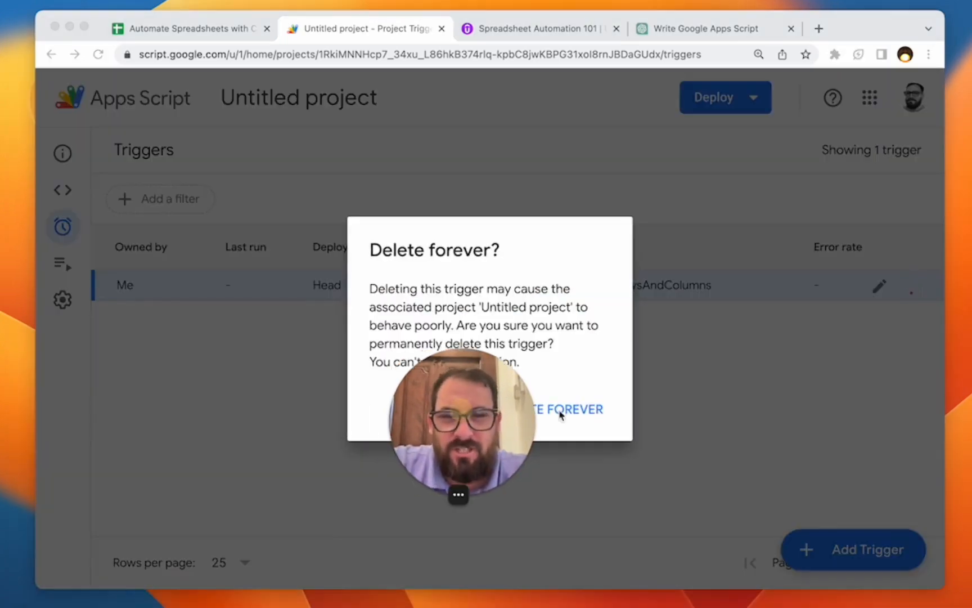
pyautogui.click(563, 409)
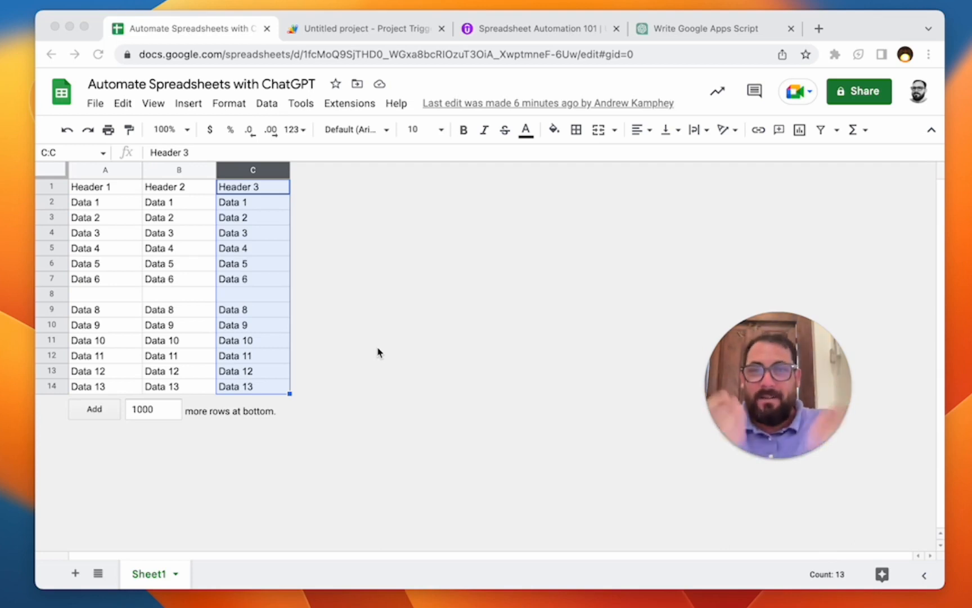
pyautogui.moveTo(385, 380)
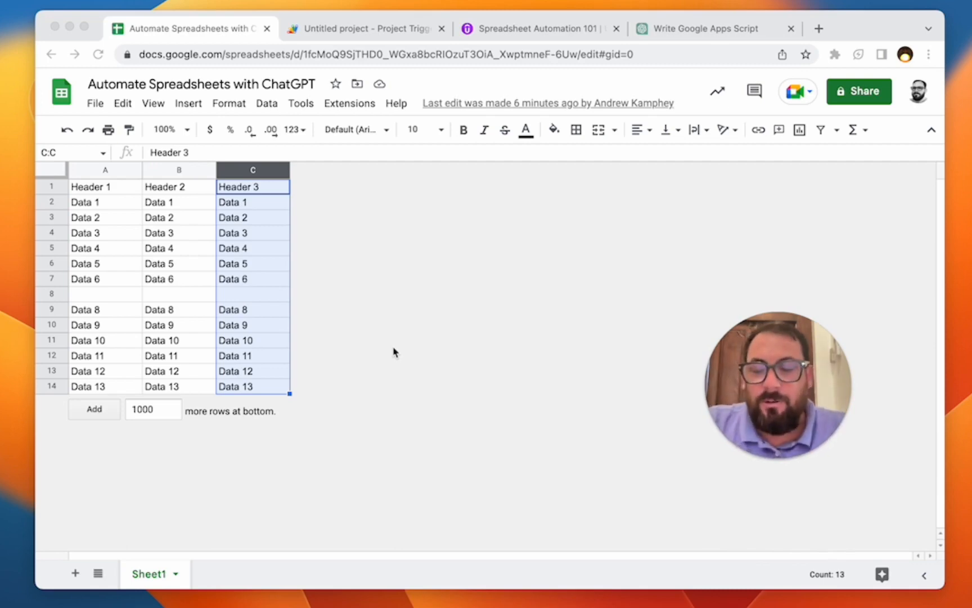
pyautogui.moveTo(392, 349)
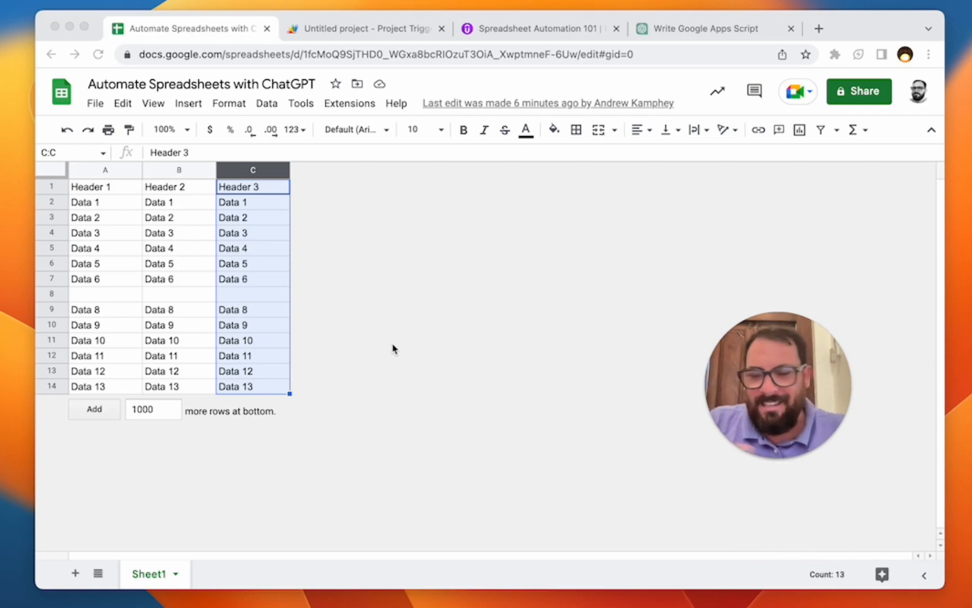